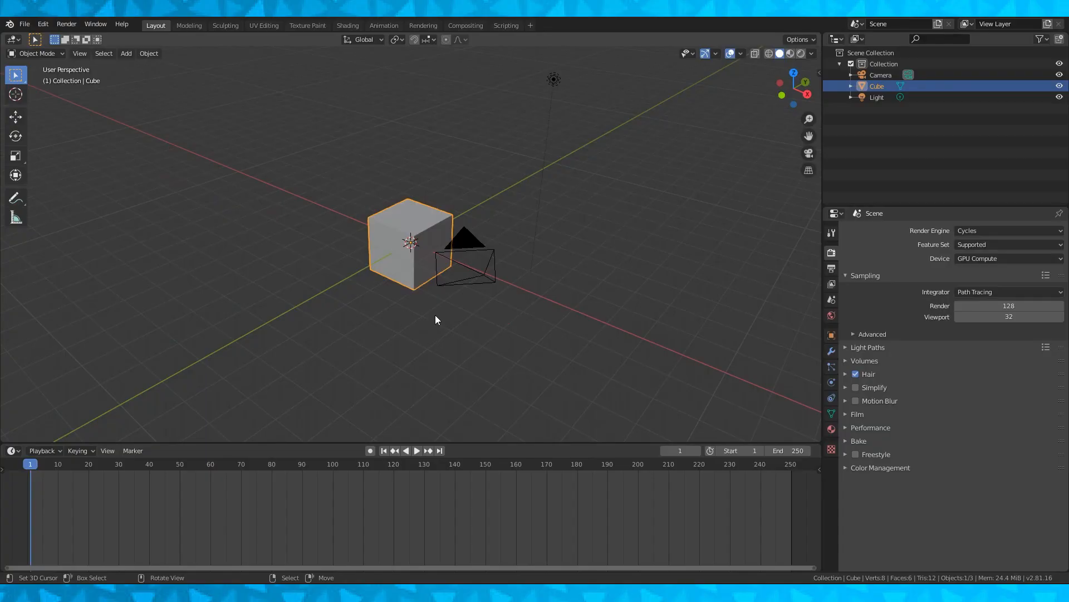
mouse_move(406, 292)
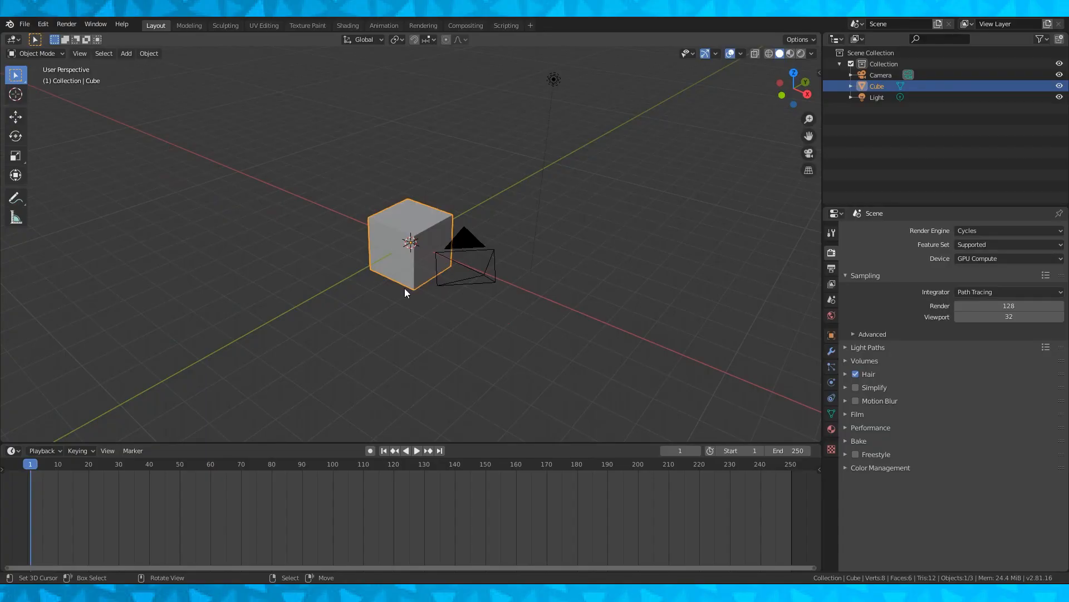
- Select the camera and place it at Y -6.9258 m with a 90° X rotation facing the cube
click(880, 76)
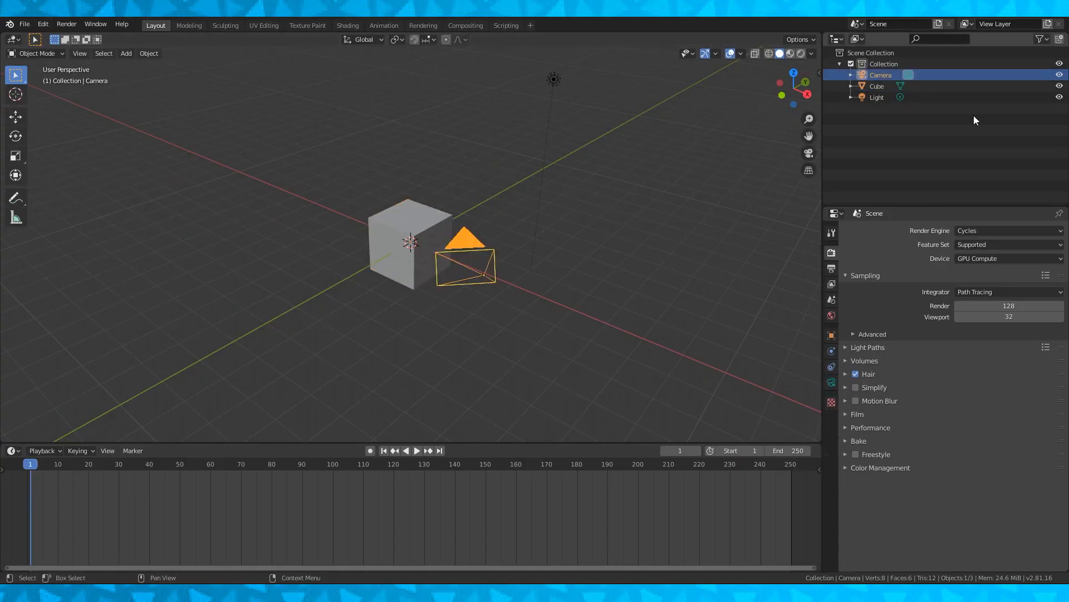
key(n)
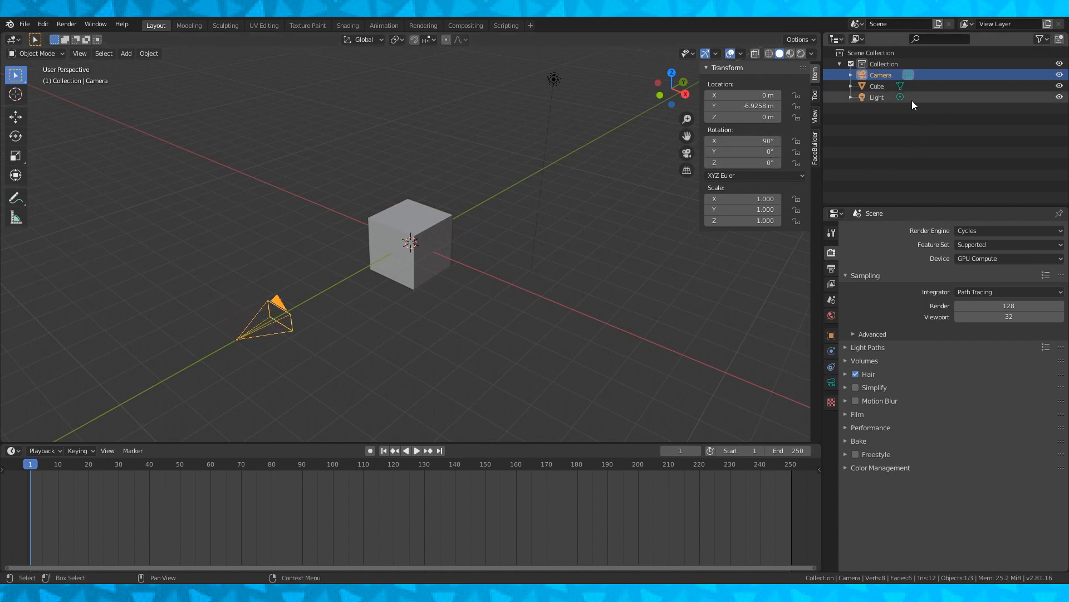
- Add four Tom Nook reference images in a Reference collection, arranged as front, side, top and bottom views
click(1058, 74)
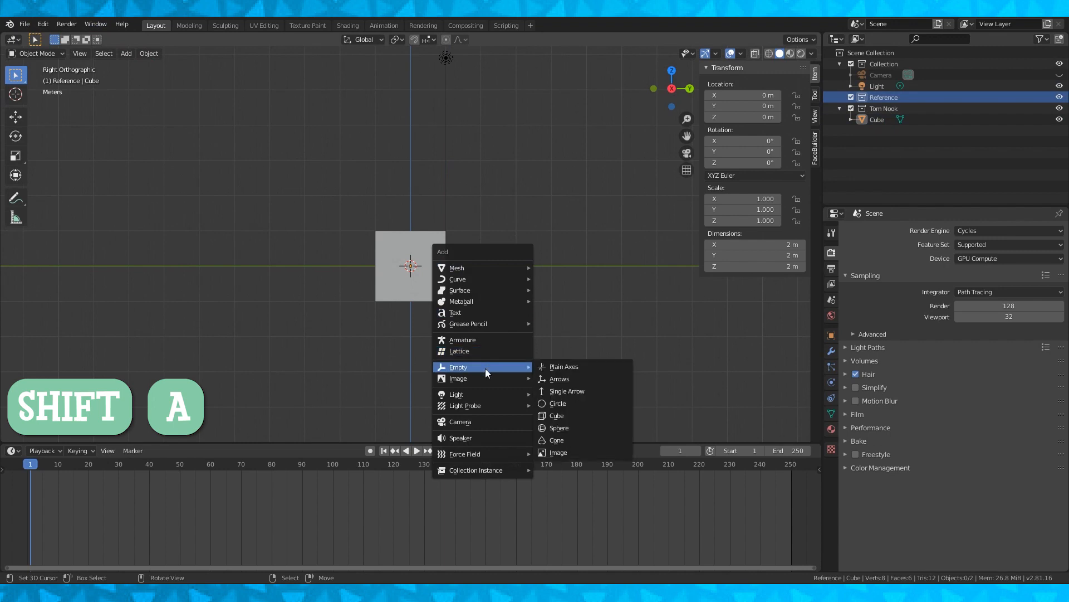
mouse_move(458, 379)
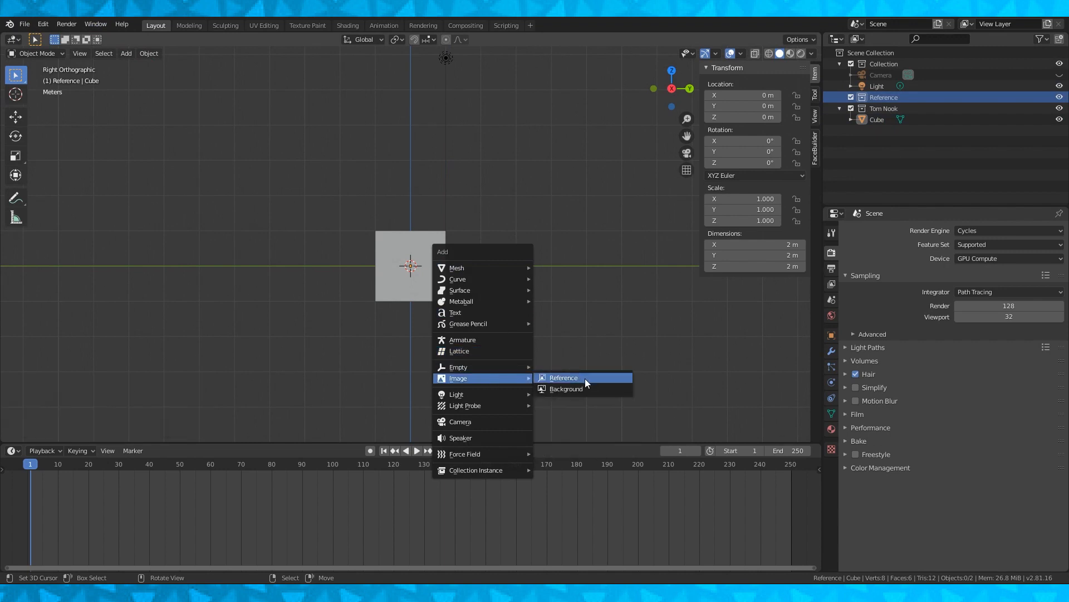
click(562, 377)
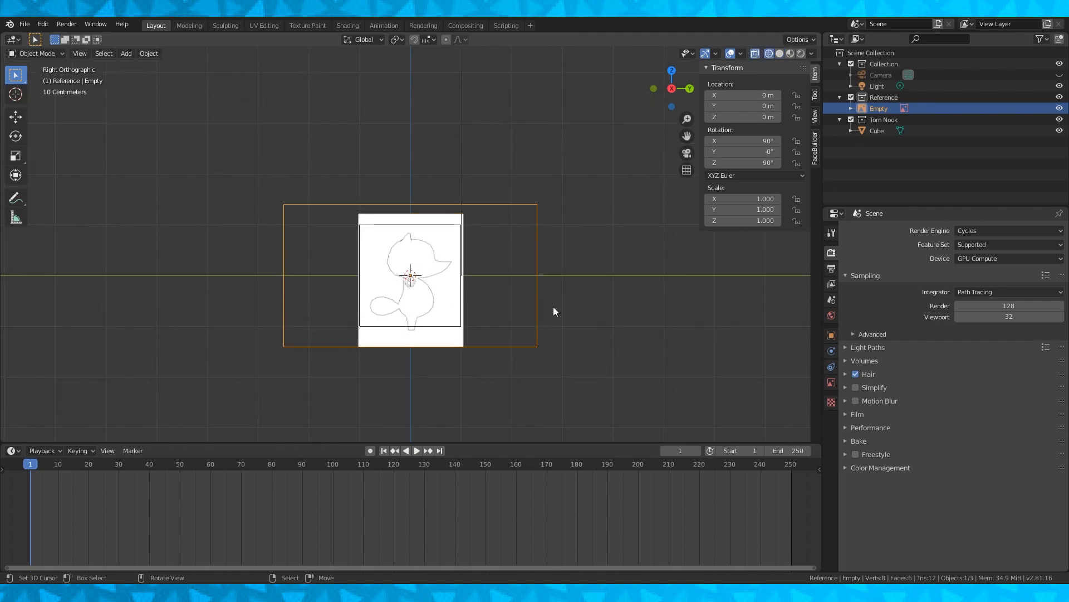
key(r)
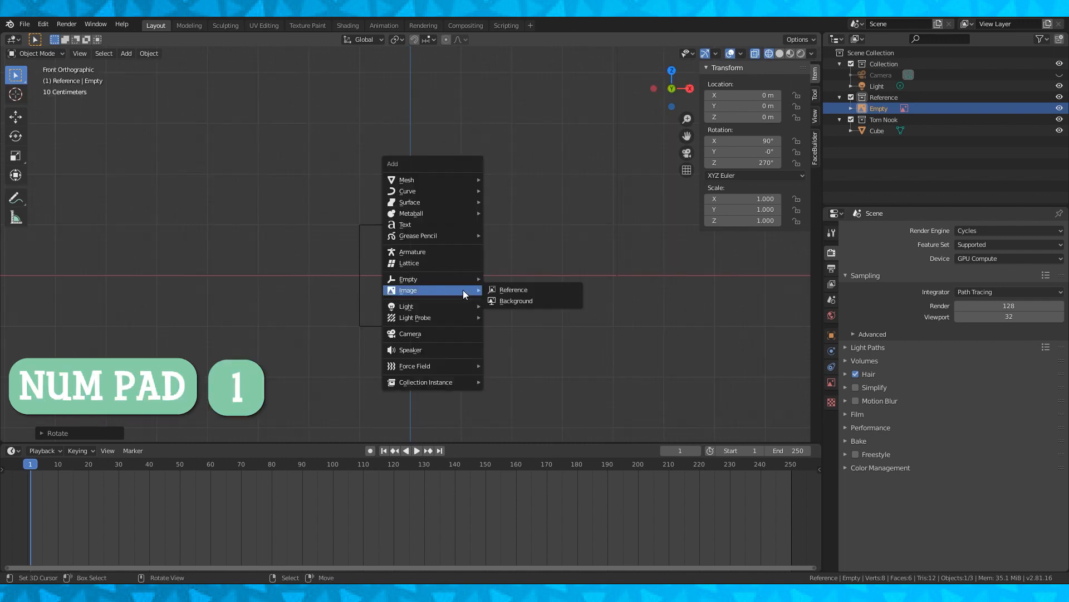
click(512, 289)
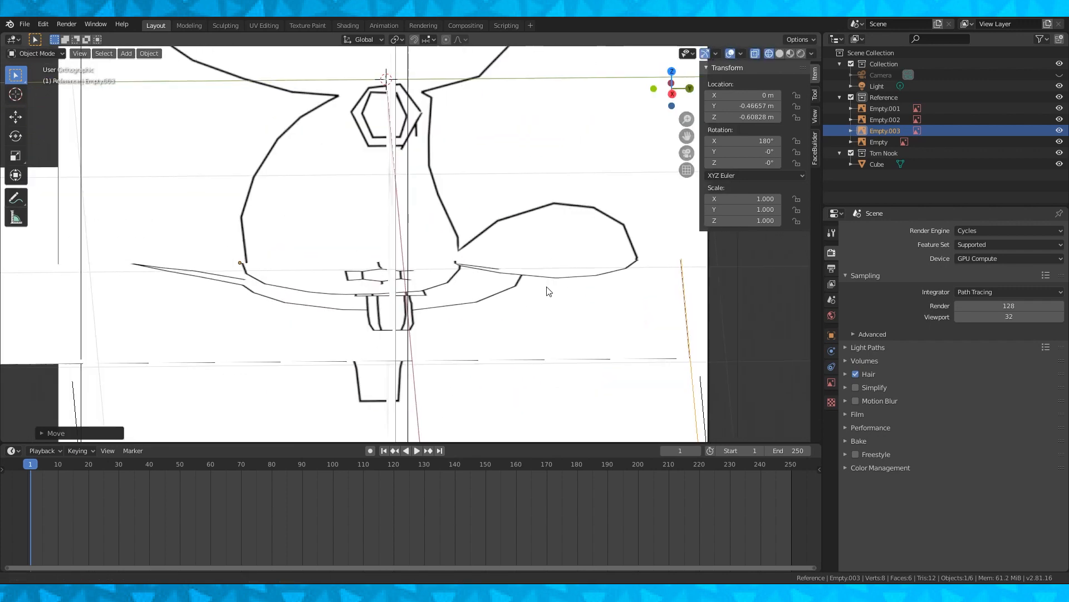
key(g)
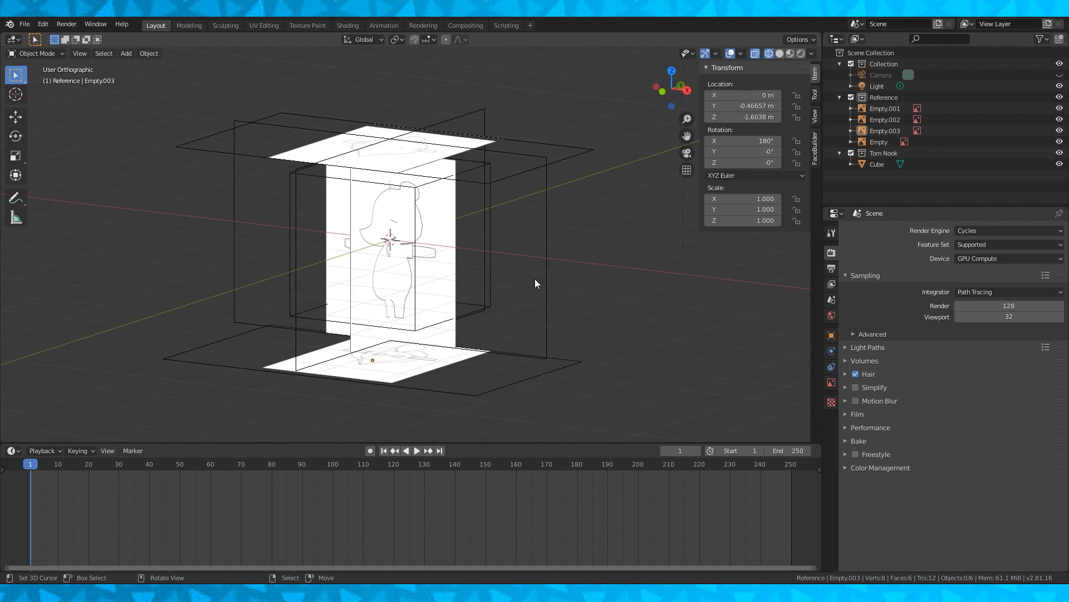
- Make the reference images unselectable, then shrink the cube in Edit Mode to fit the body outline
click(877, 163)
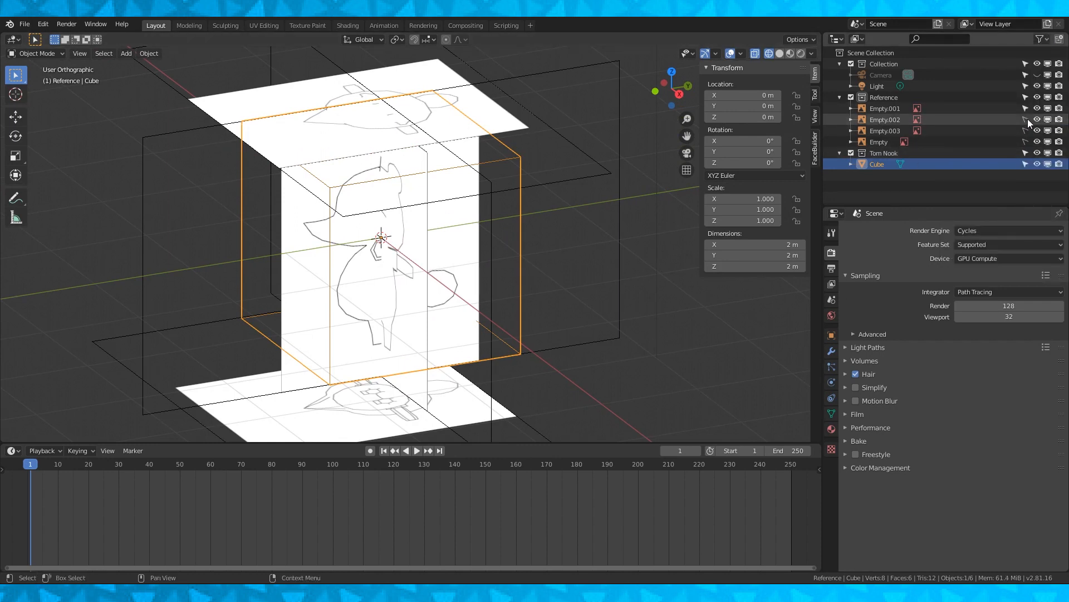
key(Tab)
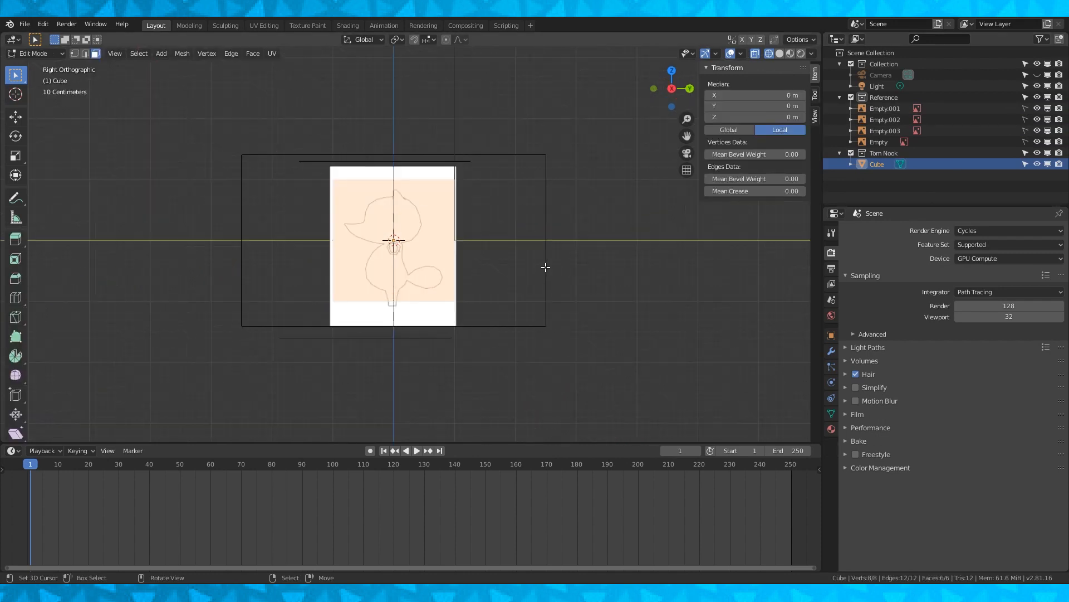
key(s)
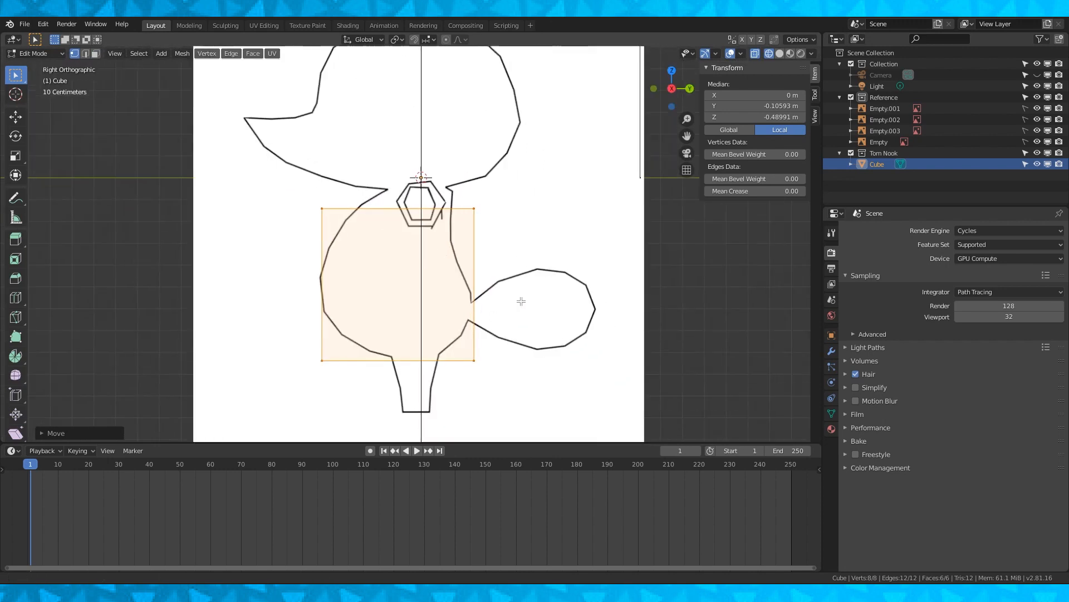
- Add a Subdivision Surface modifier, extrude the top face and reshape vertices into an egg-shaped torso
click(864, 230)
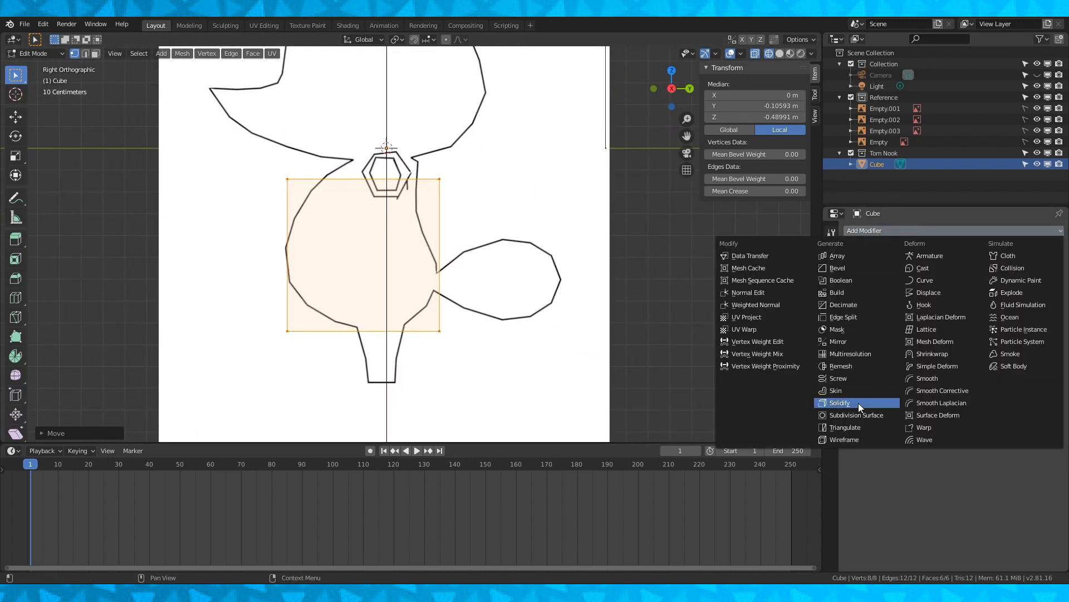
click(857, 415)
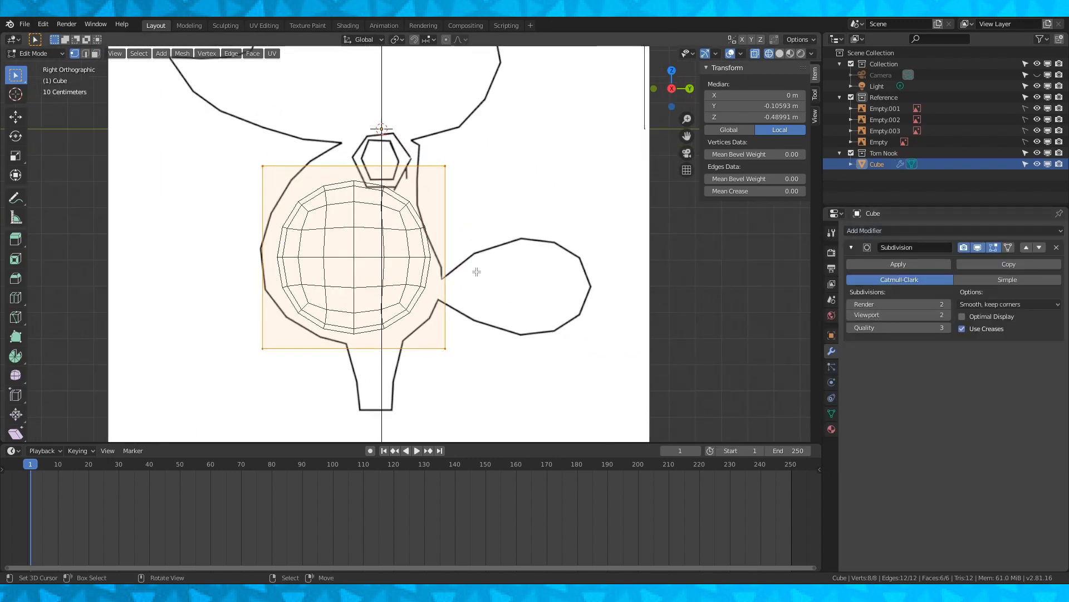
mouse_move(407, 262)
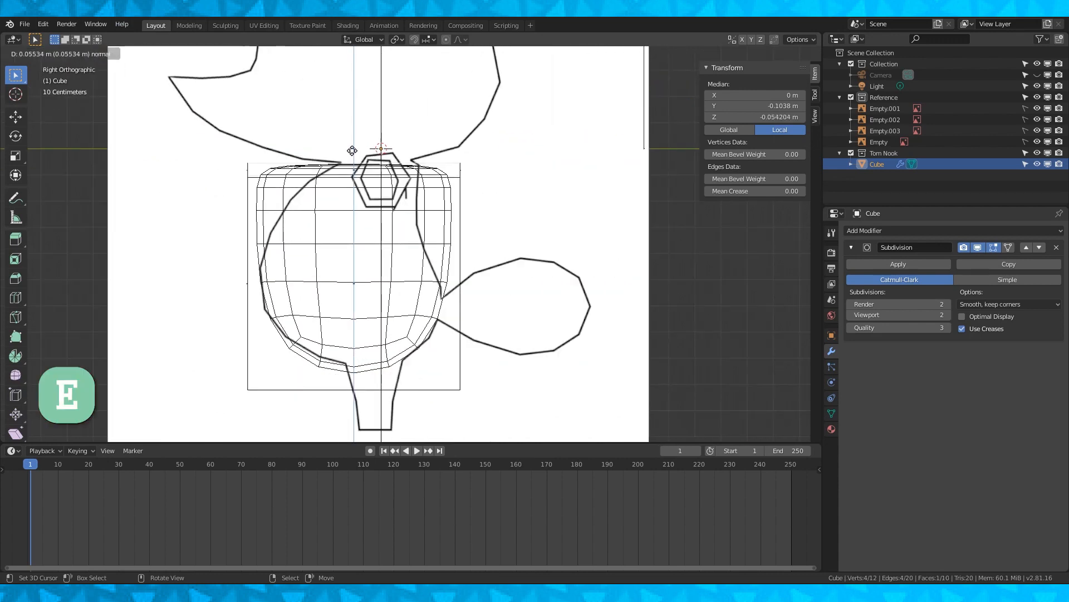
key(s)
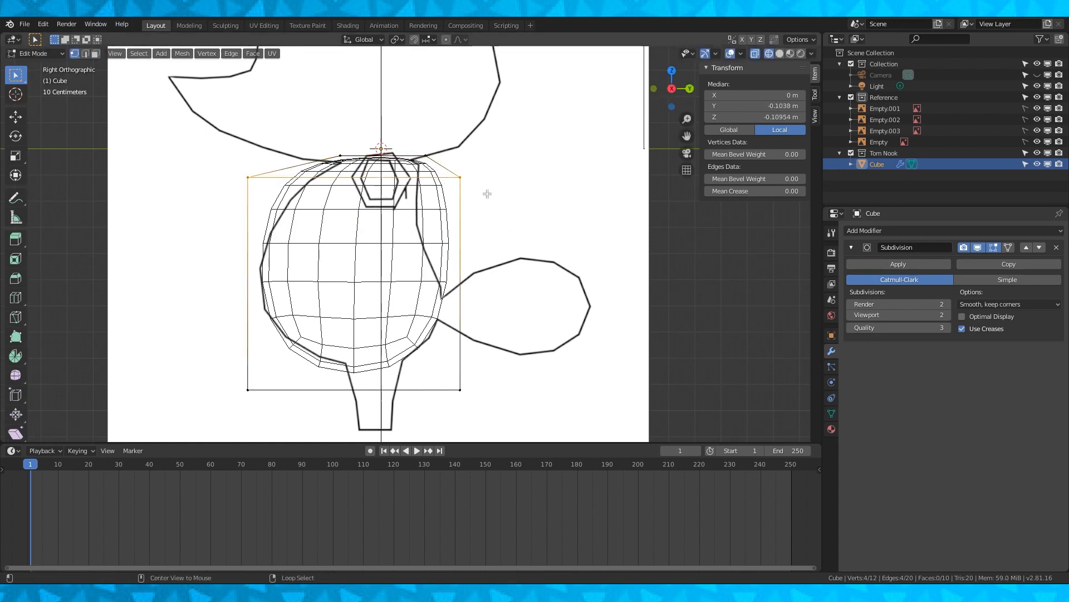
key(alt)
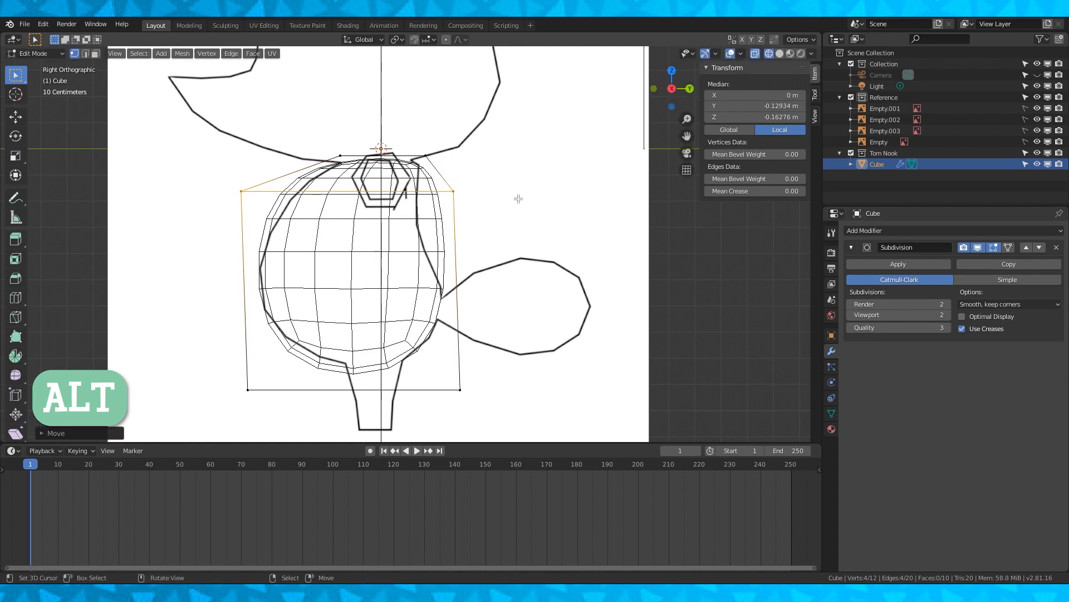
key(s)
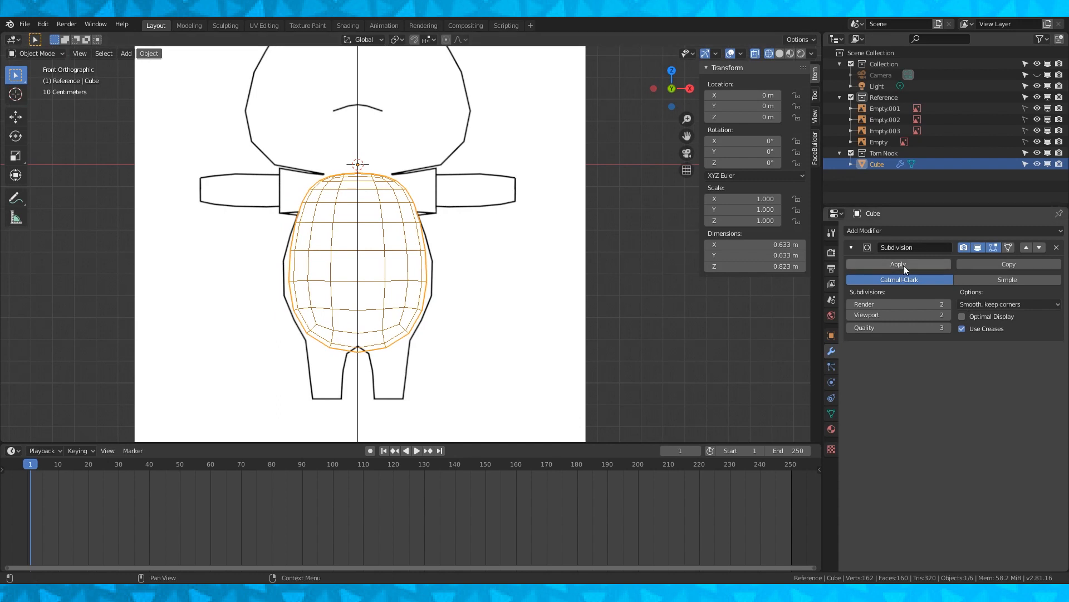
- Apply the Subdivision Surface modifier and add a fresh Subdivision Surface modifier
click(897, 264)
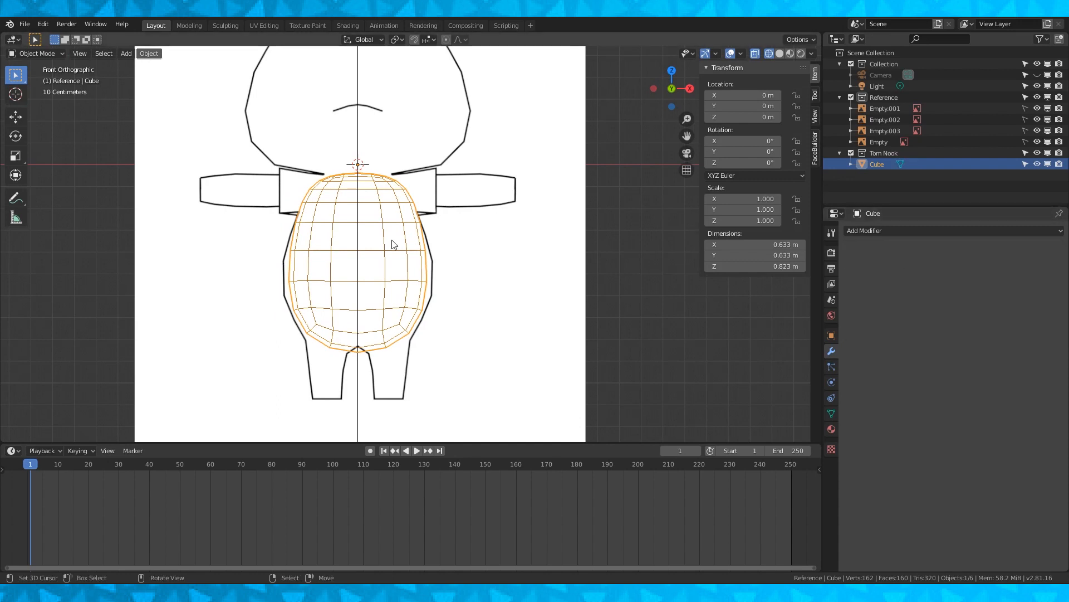
key(Tab)
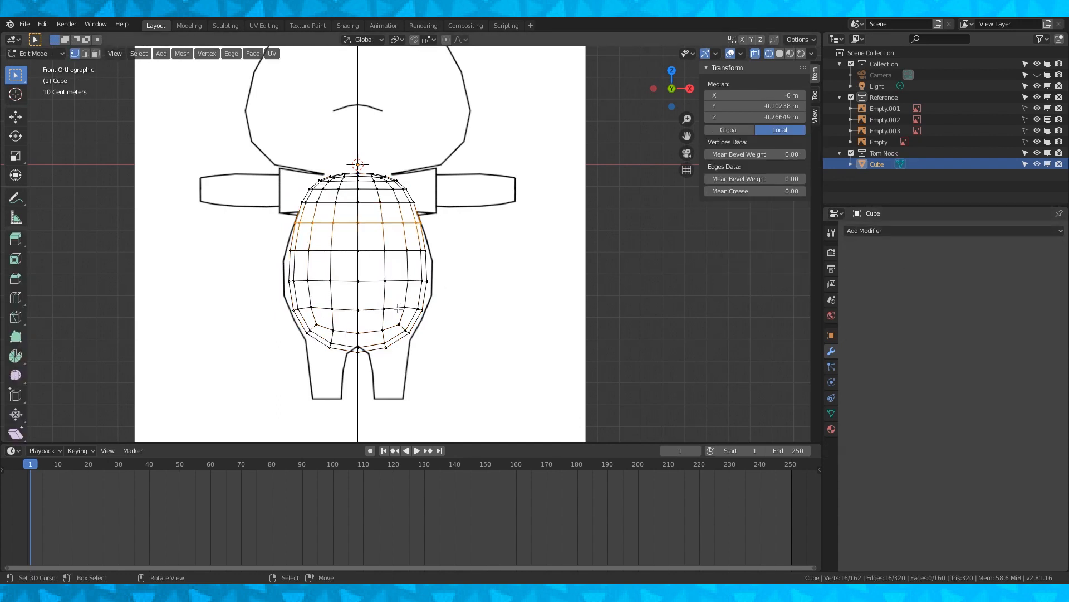
click(864, 230)
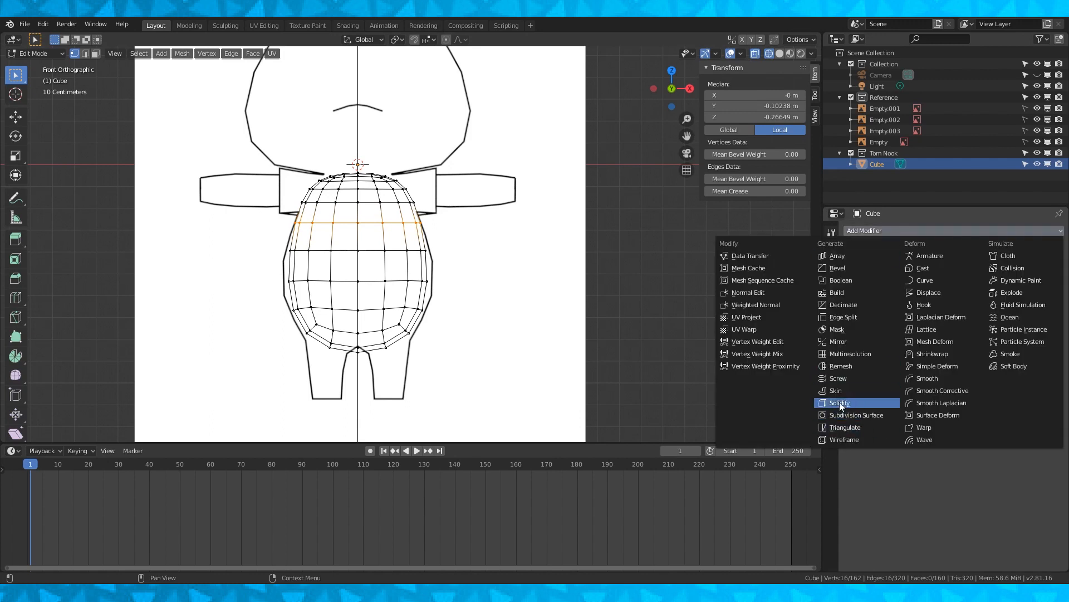
click(862, 414)
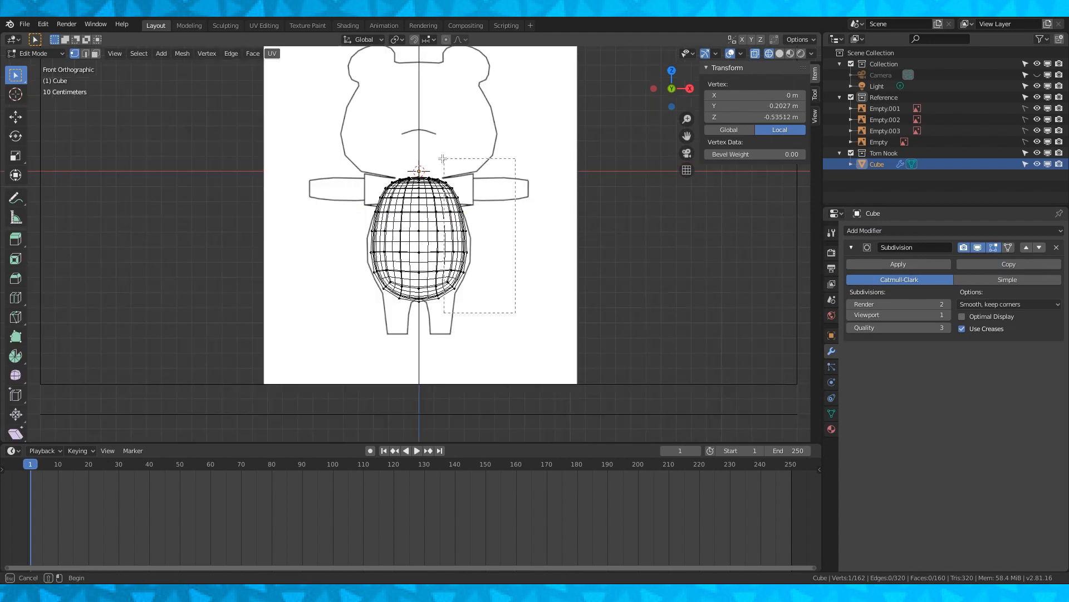
- Delete the right half of the body and add a Mirror modifier with clipping
key(x)
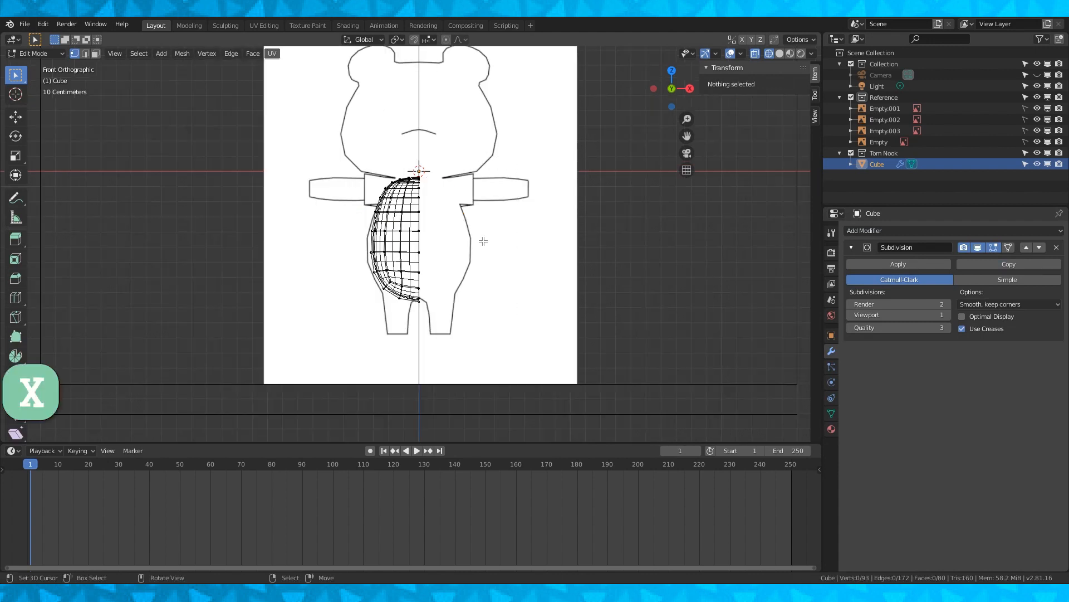
click(887, 230)
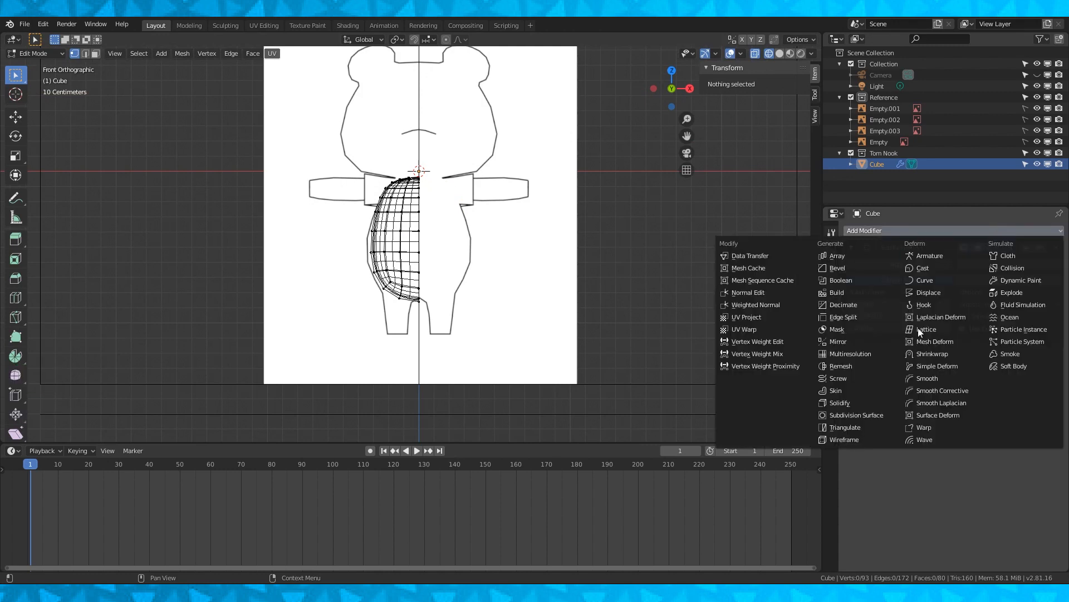
click(857, 415)
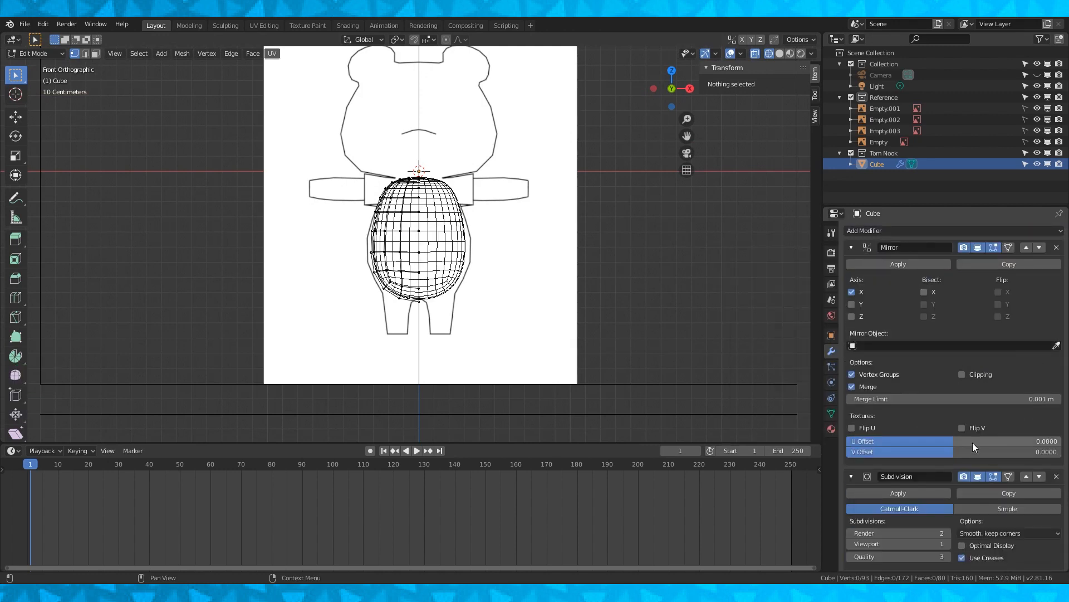
click(963, 374)
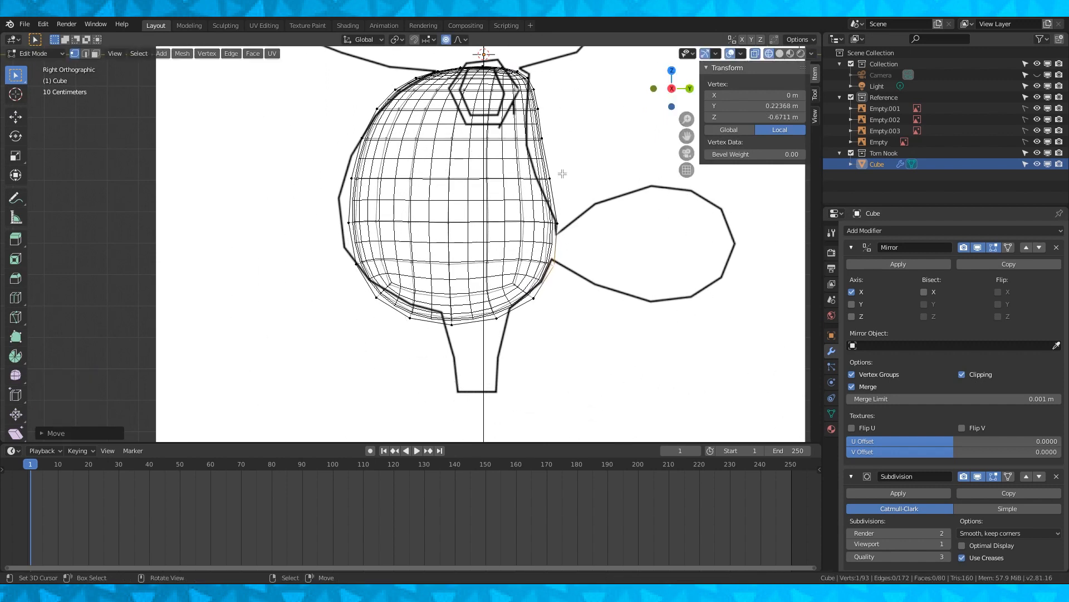
- Grab the lower head vertices with proportional editing toward the side reference outline
key(g)
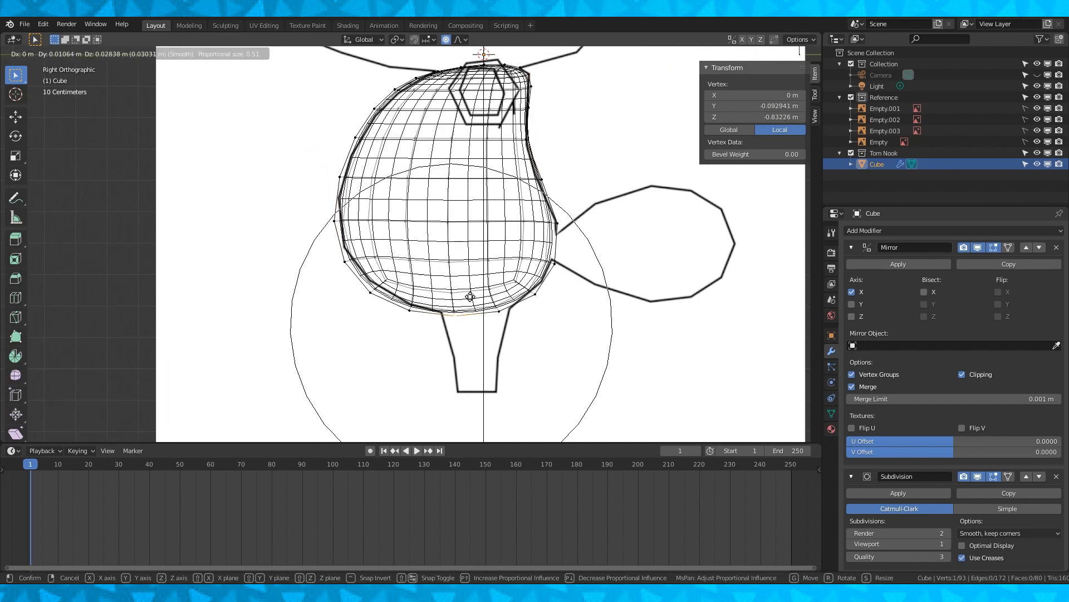
mouse_move(502, 310)
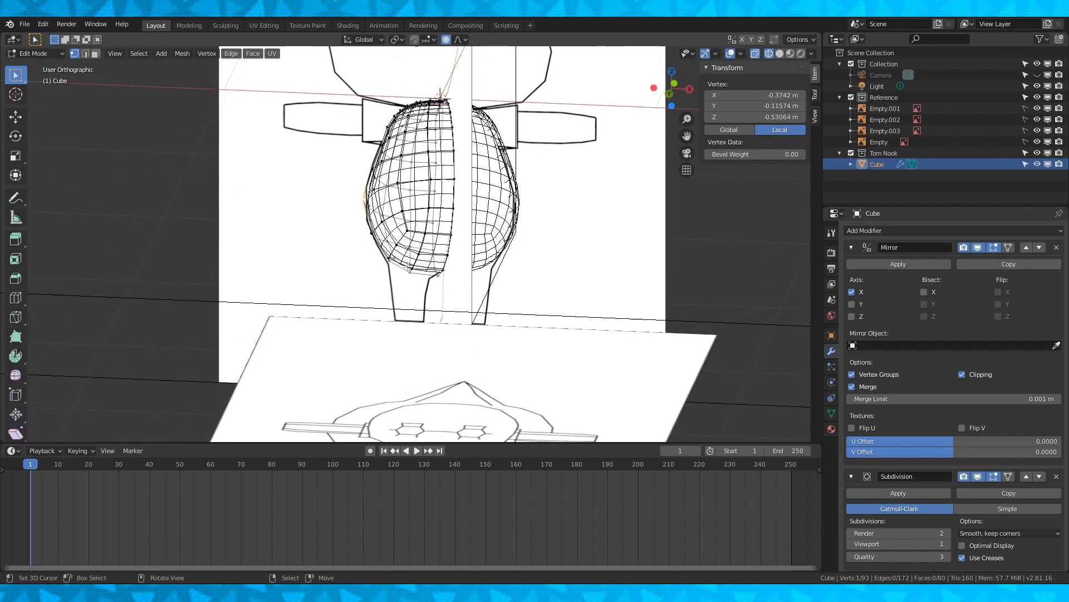
- Snap the 3D cursor to the leg position, add an 8-vertex circle and scale it to the leg top
click(161, 53)
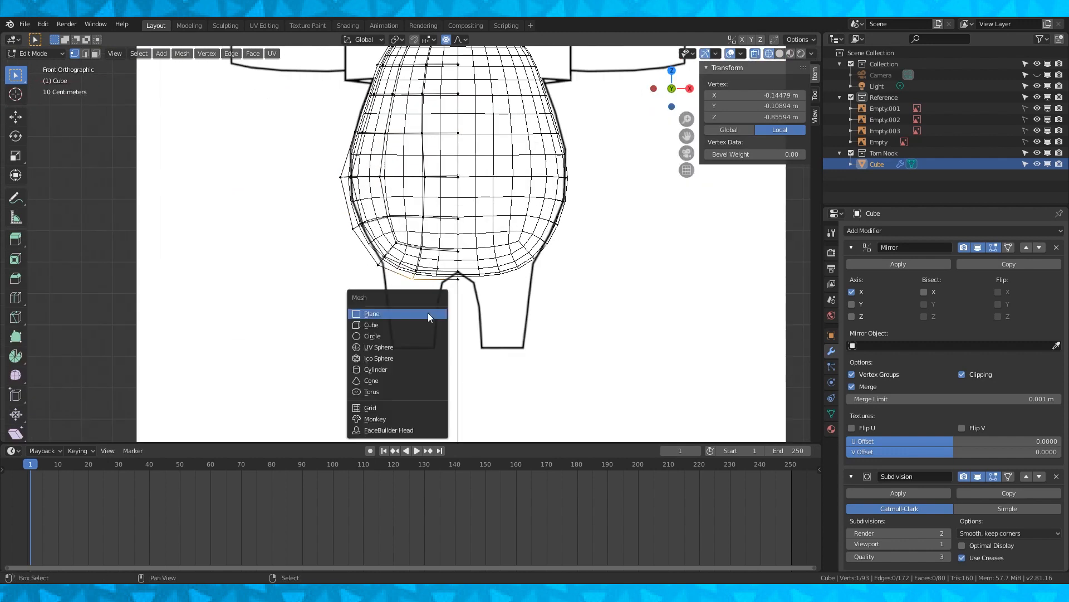
key(shift+s)
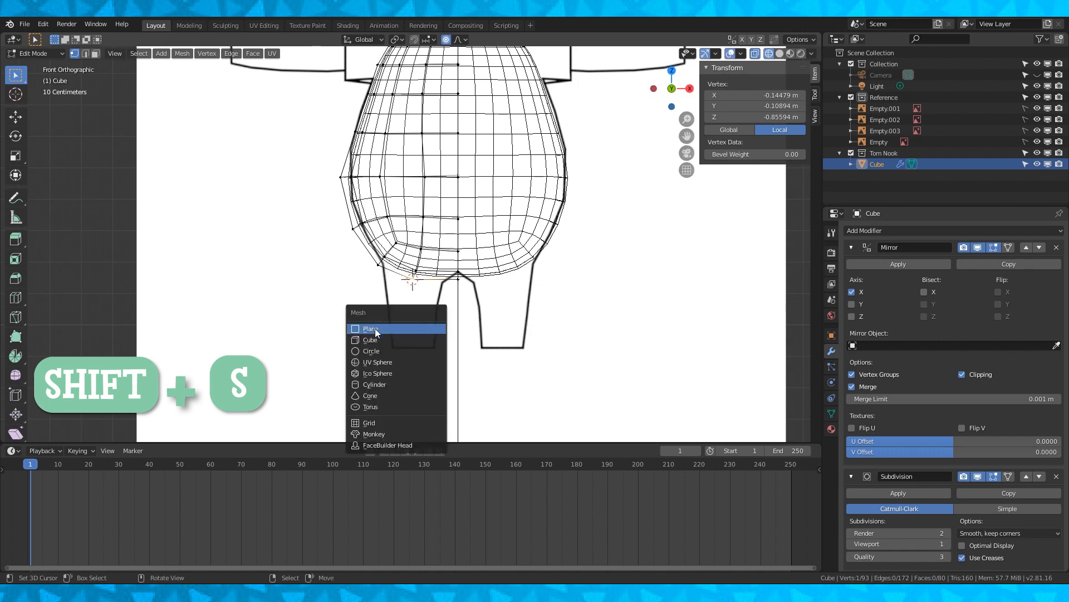
click(372, 350)
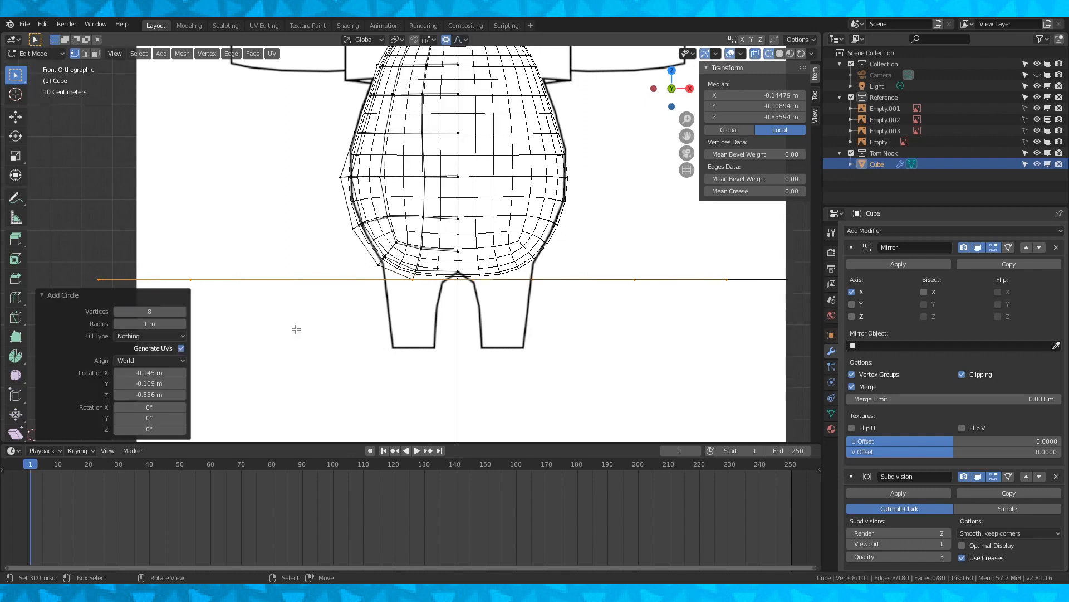
scroll(down, 3)
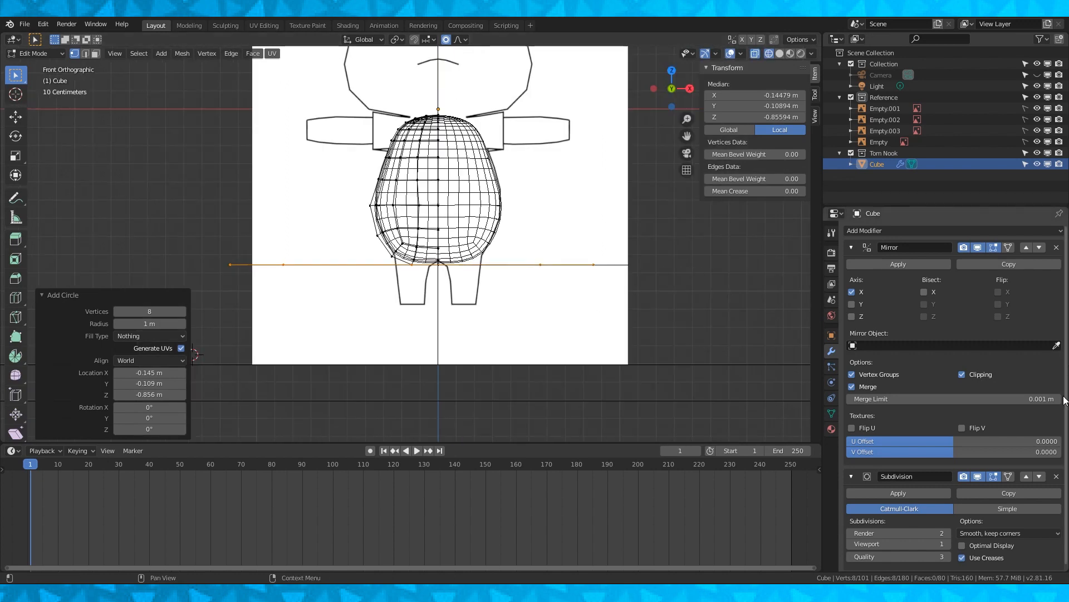
key(s)
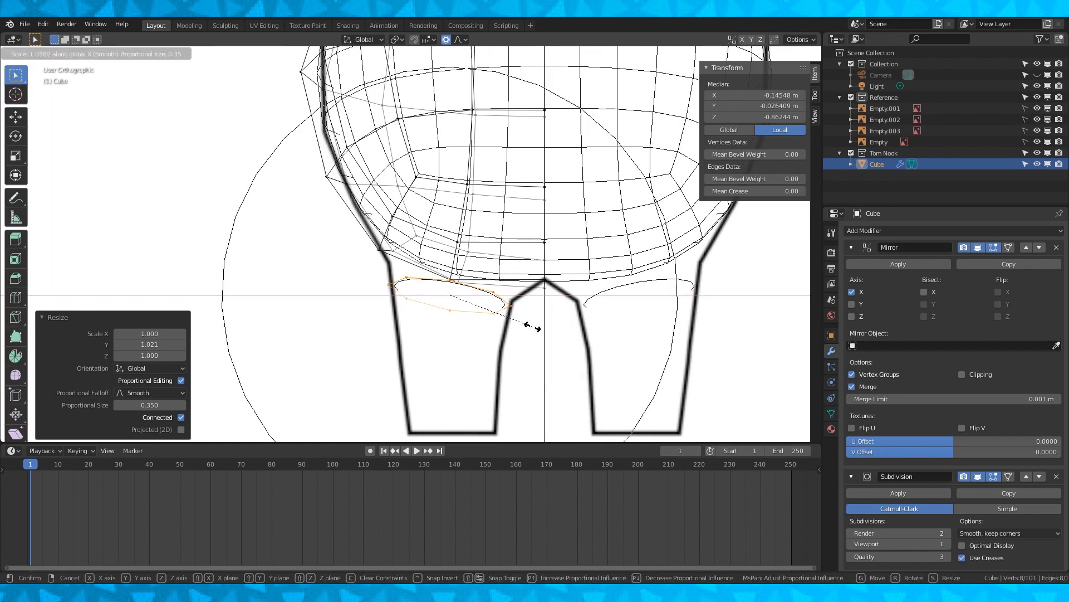
- Duplicate and scale the circle rings downward, add loop cuts, and shape both legs beneath the body
key(shift+d)
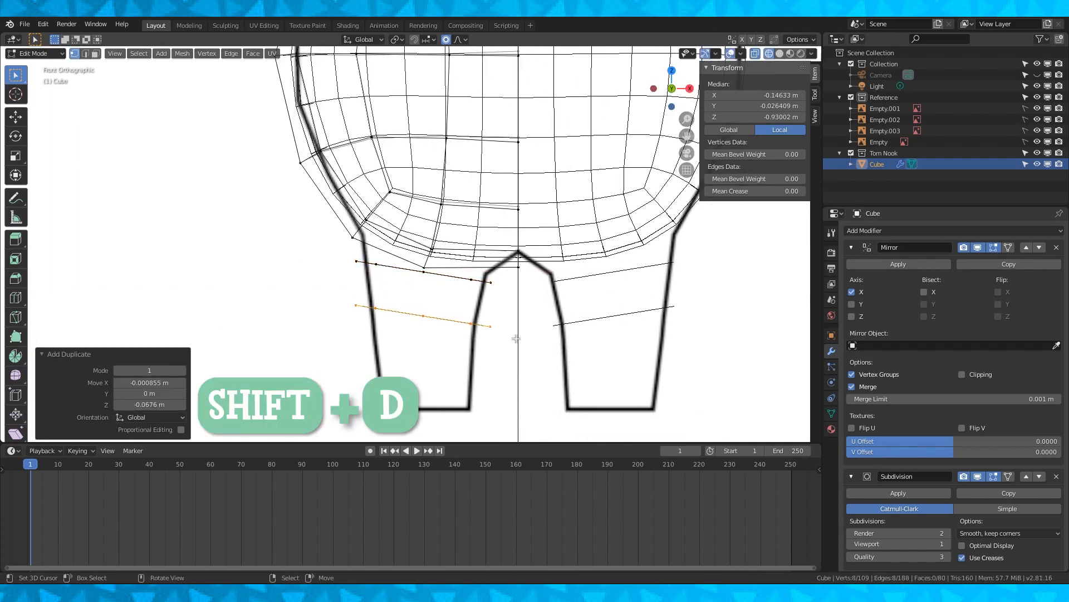
key(s)
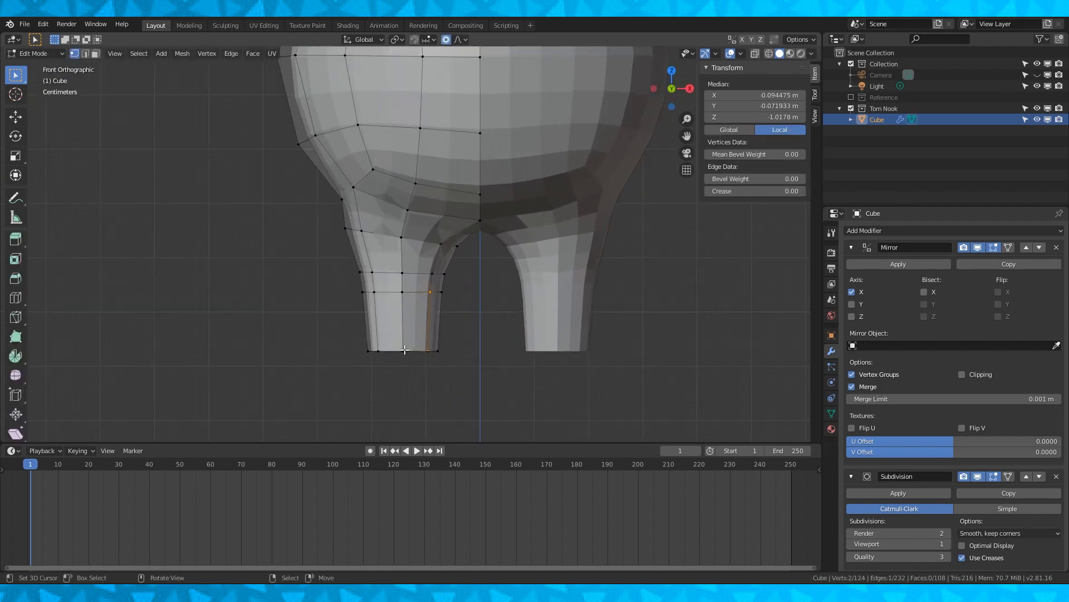
key(ctrl+r)
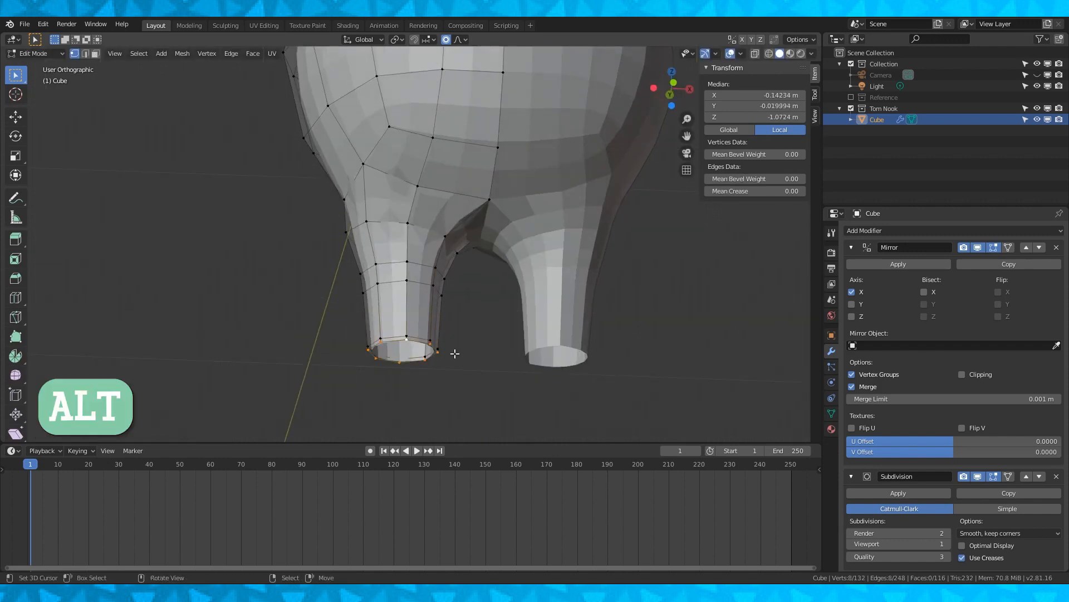
key(s)
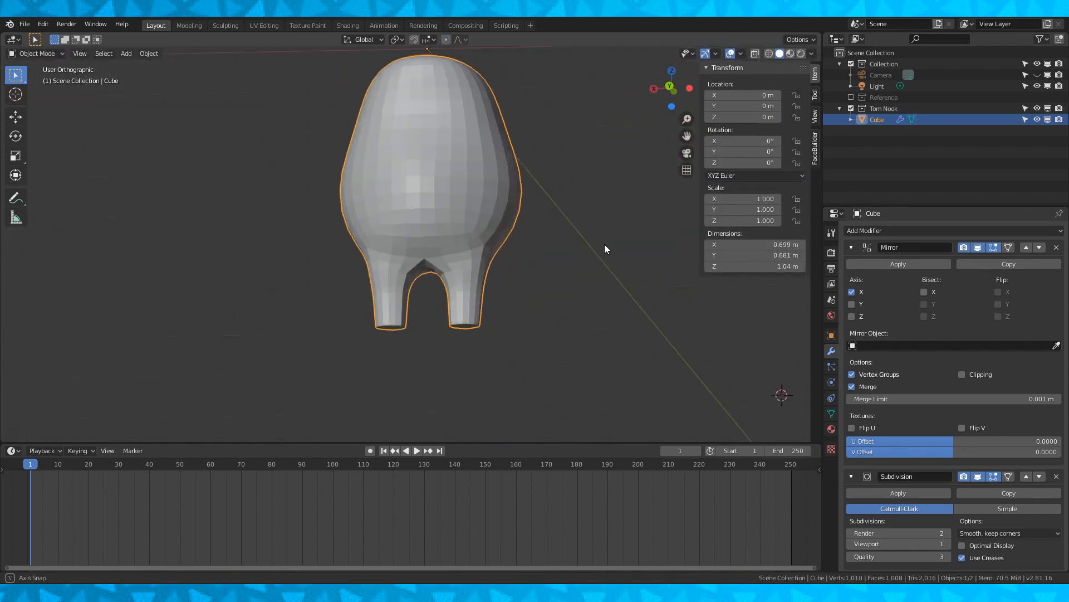
- Select the body mesh and enter Edit Mode to reshape its top along the side outline
click(252, 53)
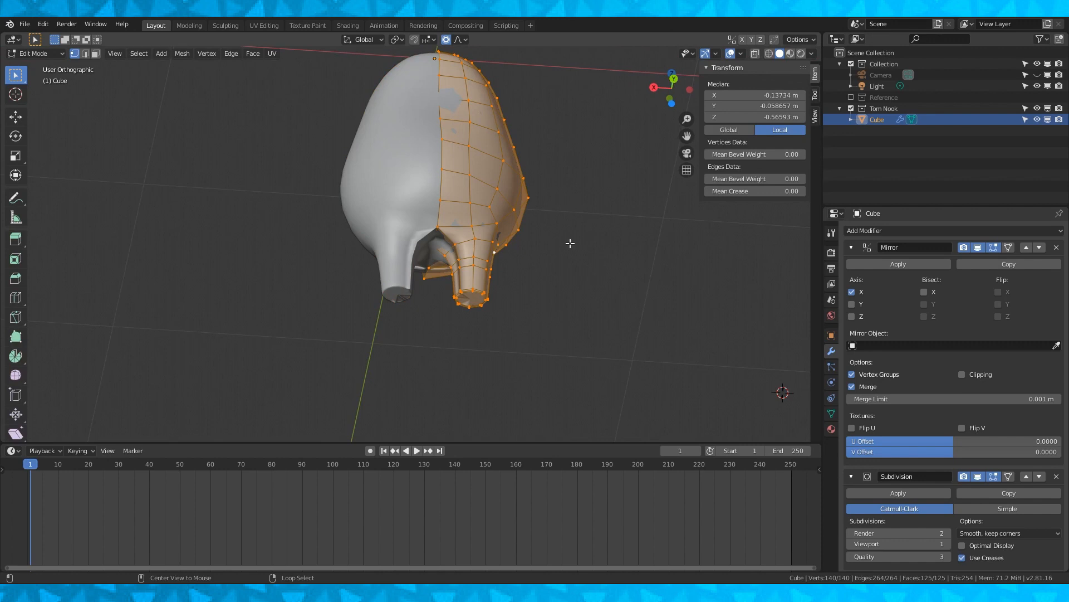
key(alt+n)
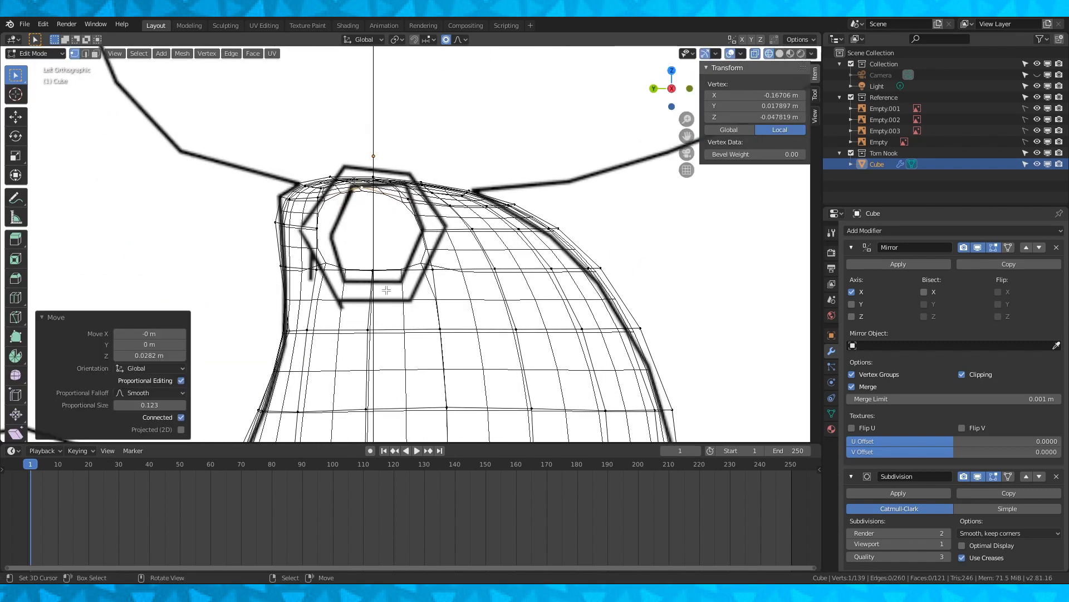
- Reshape the head-top and shoulder vertices and extrude the shoulder faces into an arm stub
key(Tab)
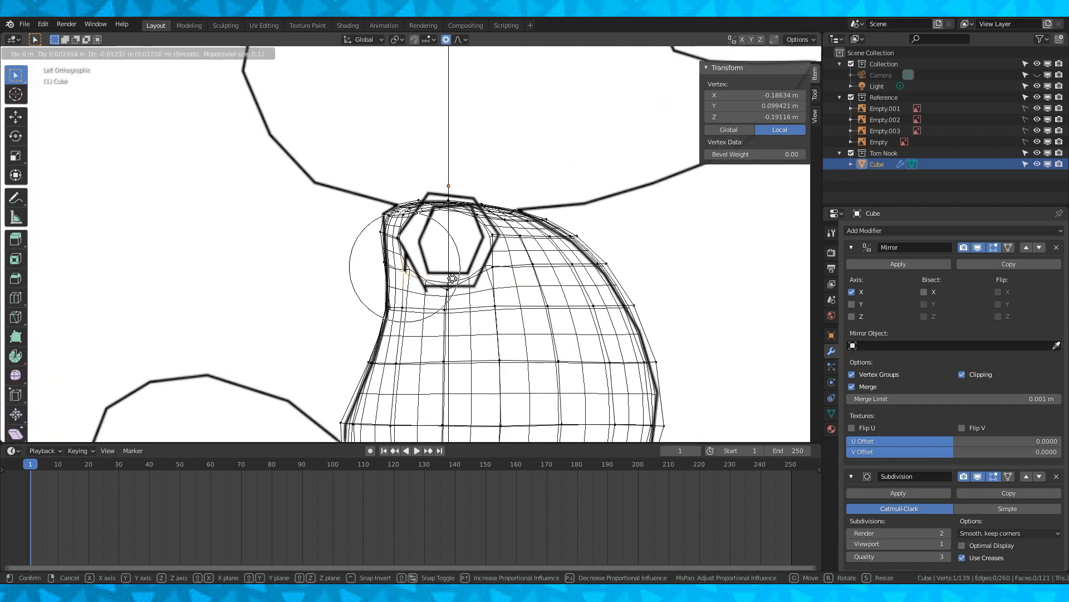
key(Tab)
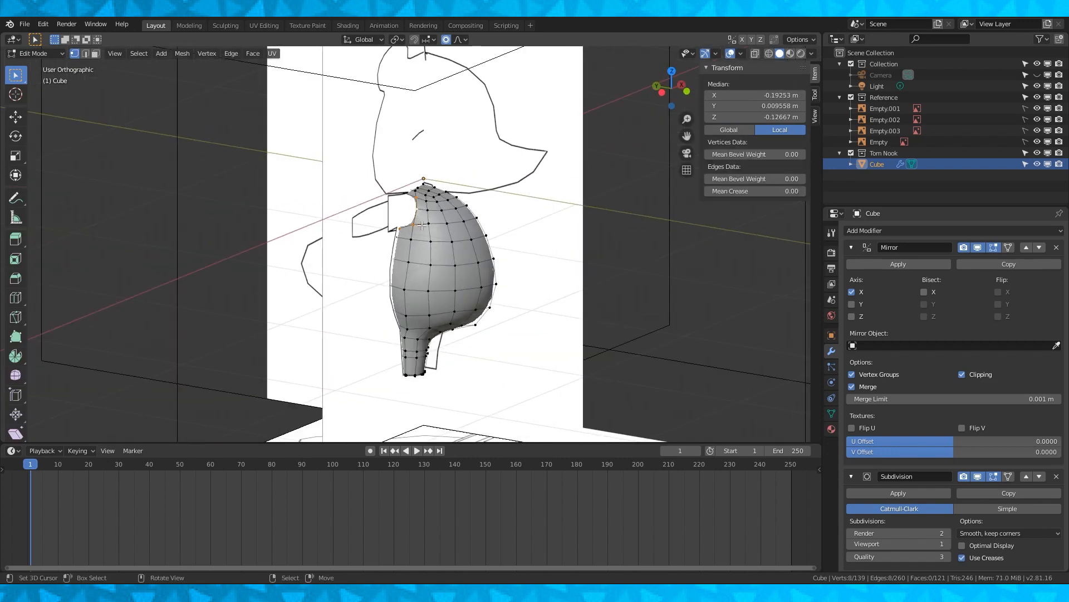
key(shift+s)
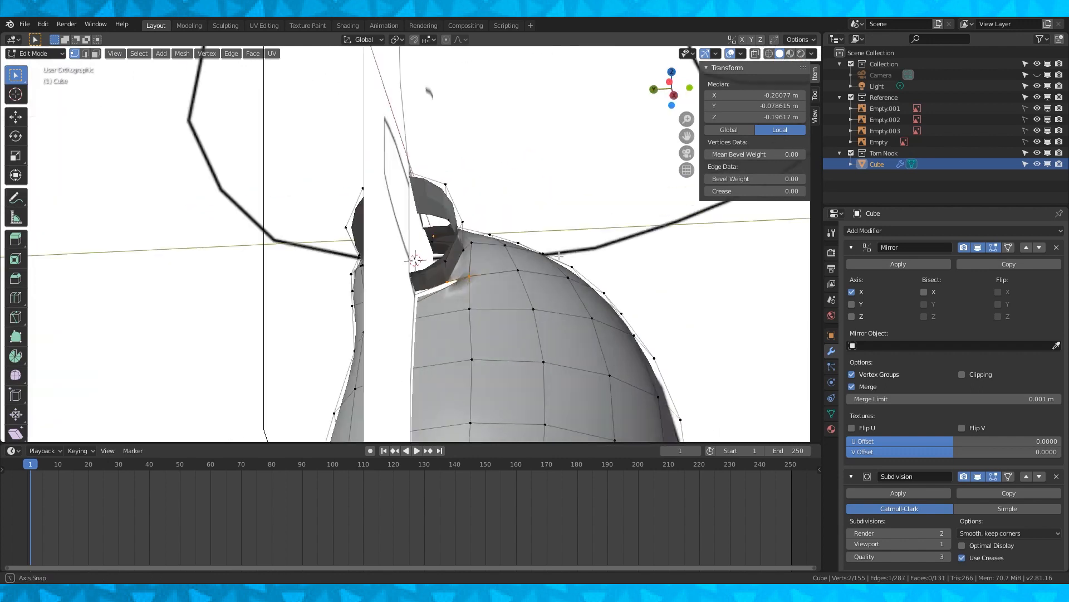
- Recalculate the body mesh normals so all faces point outside
key(Tab)
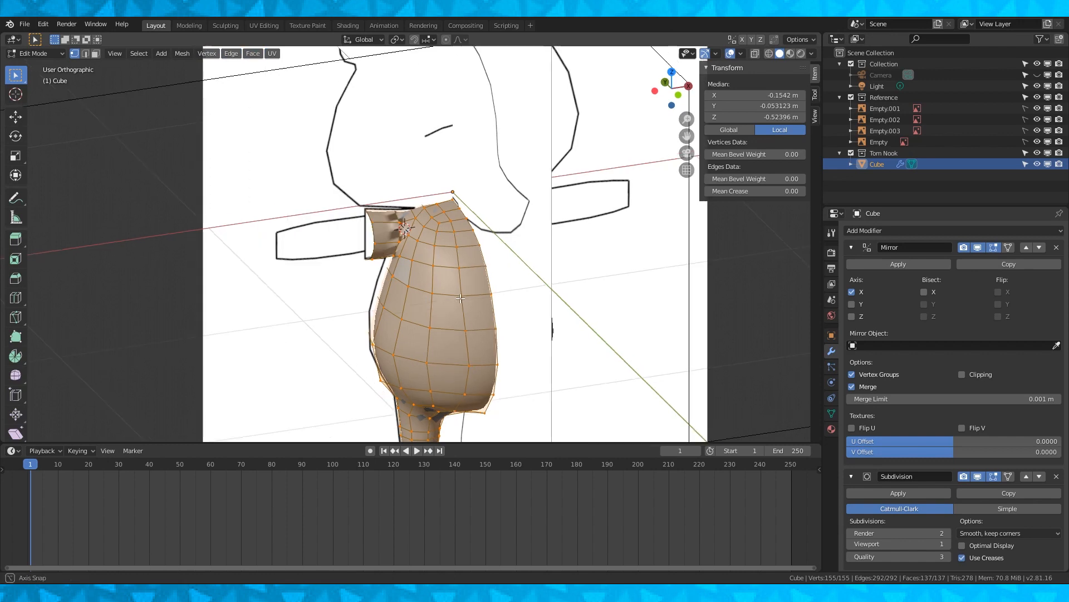
key(alt+n)
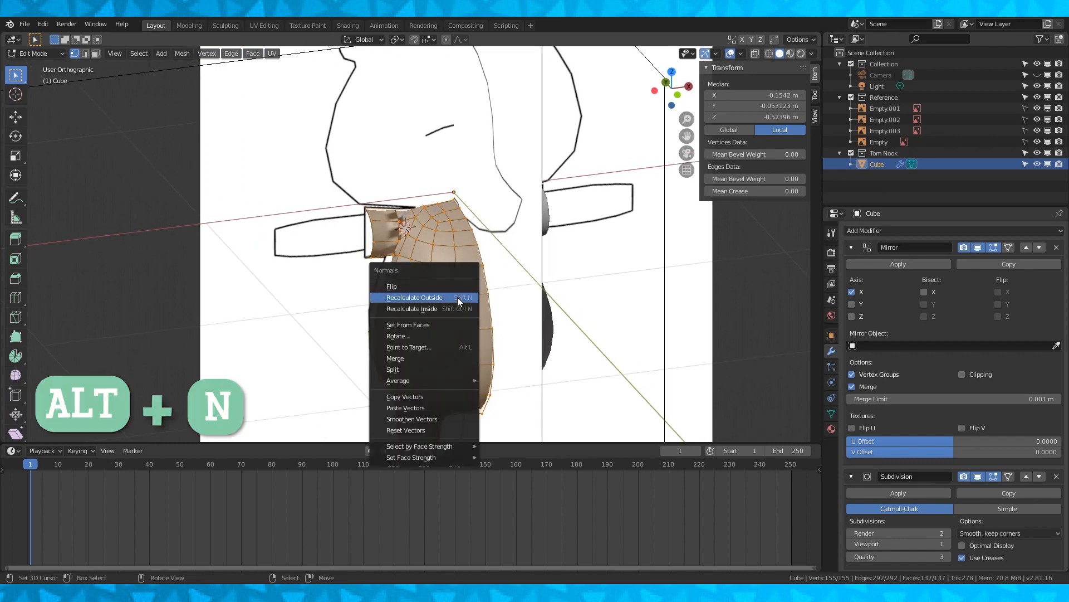
click(413, 297)
text(Top)
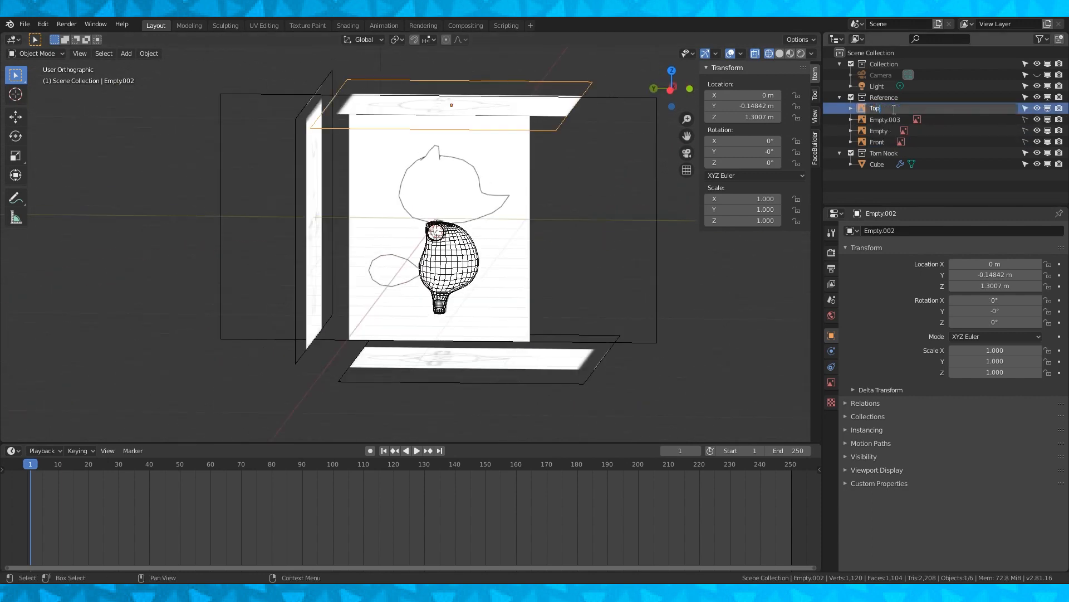
click(879, 119)
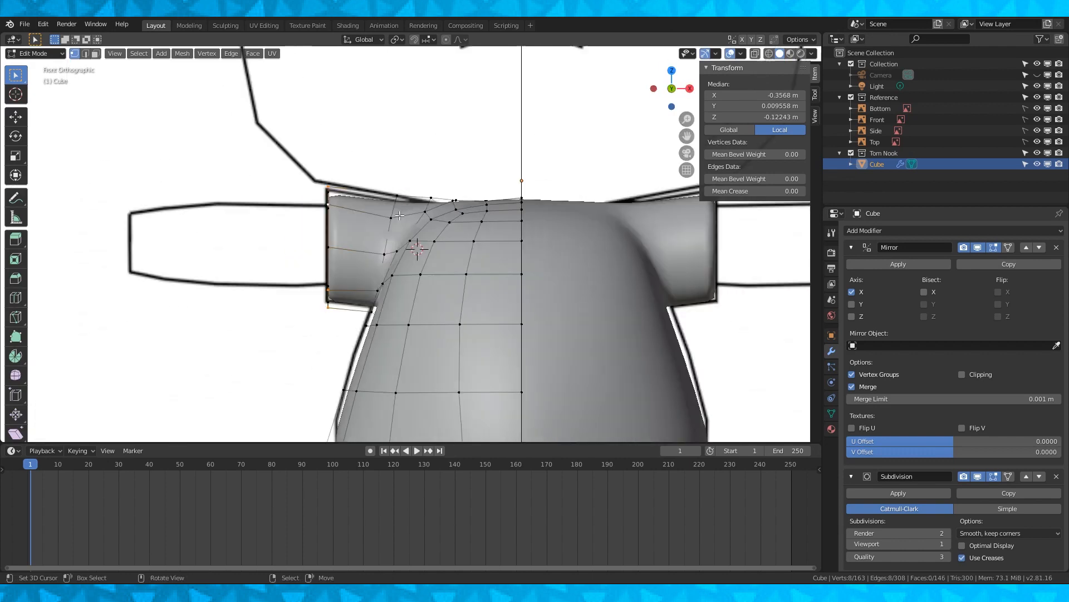
- Extrude the shoulder faces into arms along the front outline, tapering the ends toward the hands
key(ctrl+r)
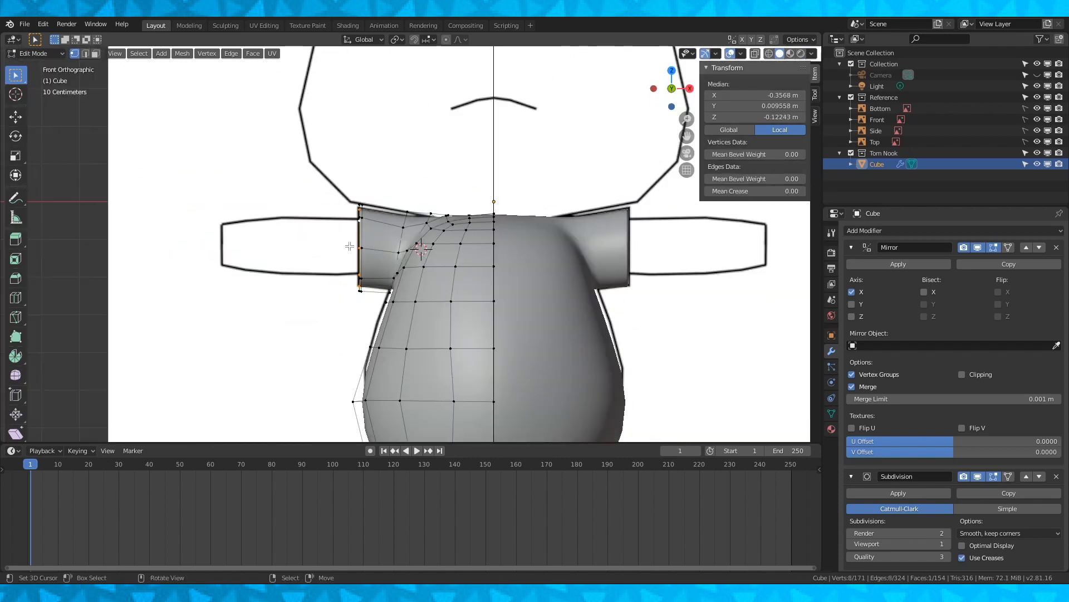
key(shift+d)
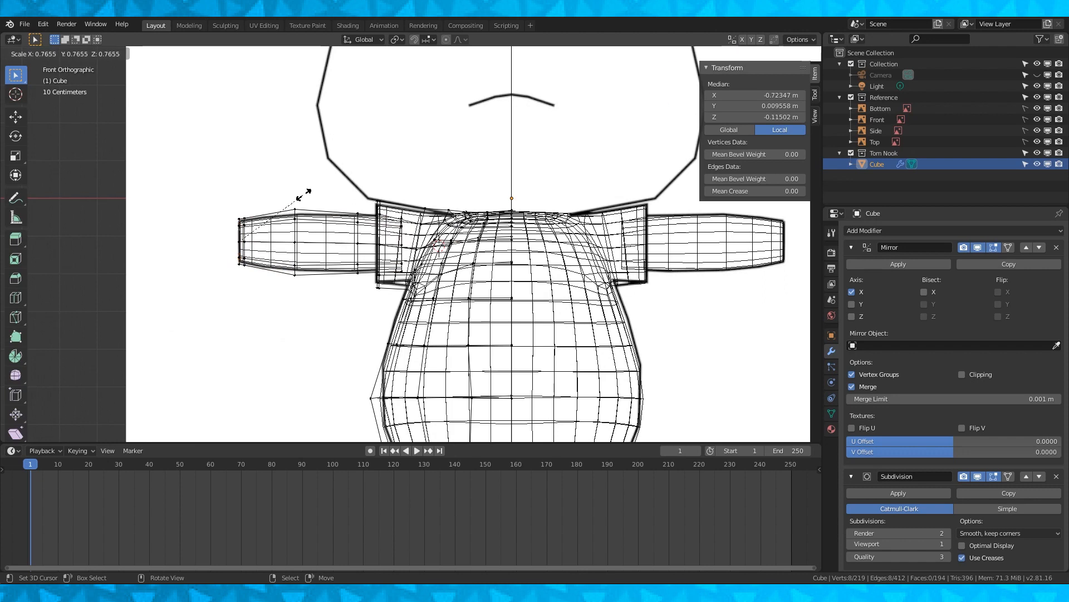
key(Tab)
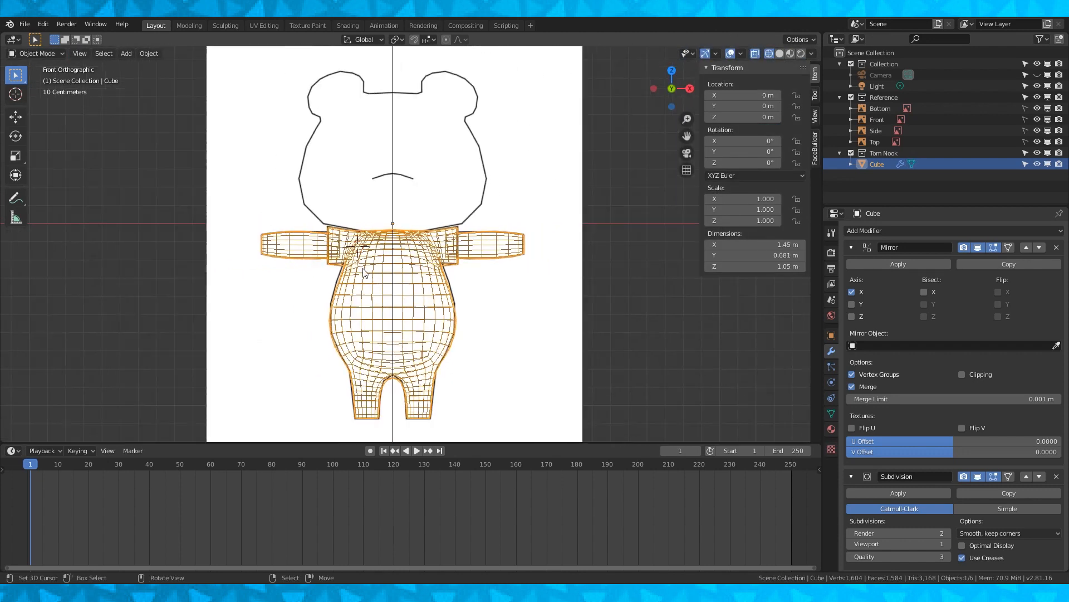
key(Tab)
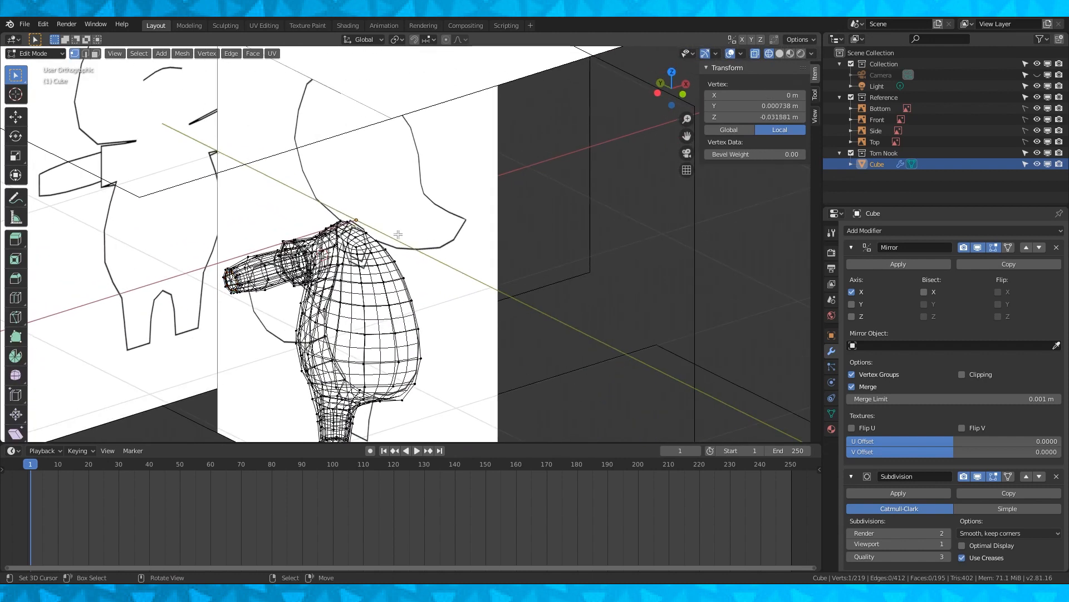
click(467, 39)
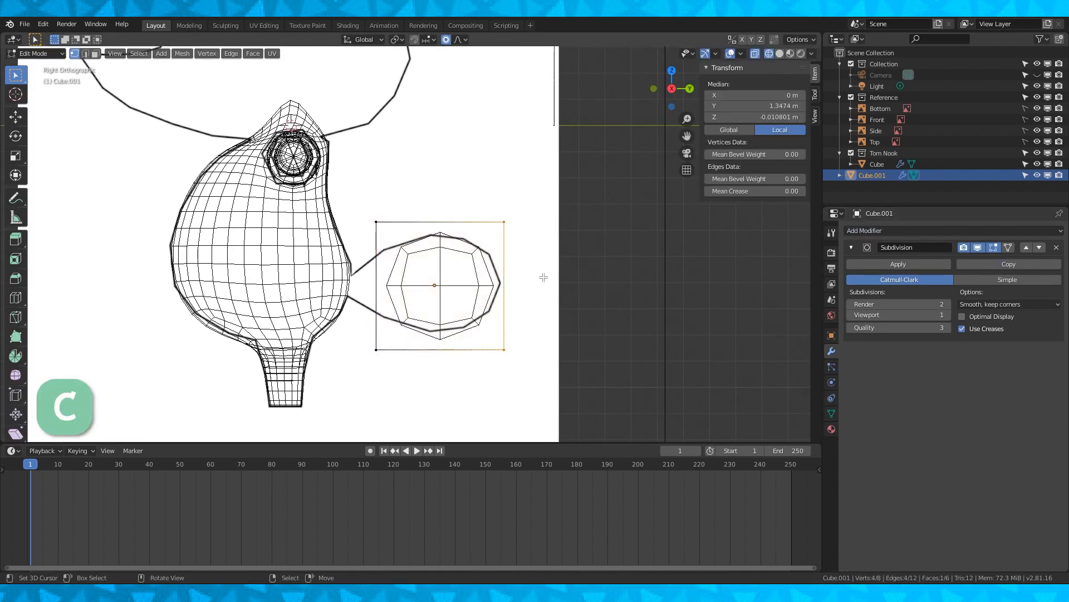
- Select the tail vertices and scale them into a rounded, subdivided bulb matching the side outline
key(a)
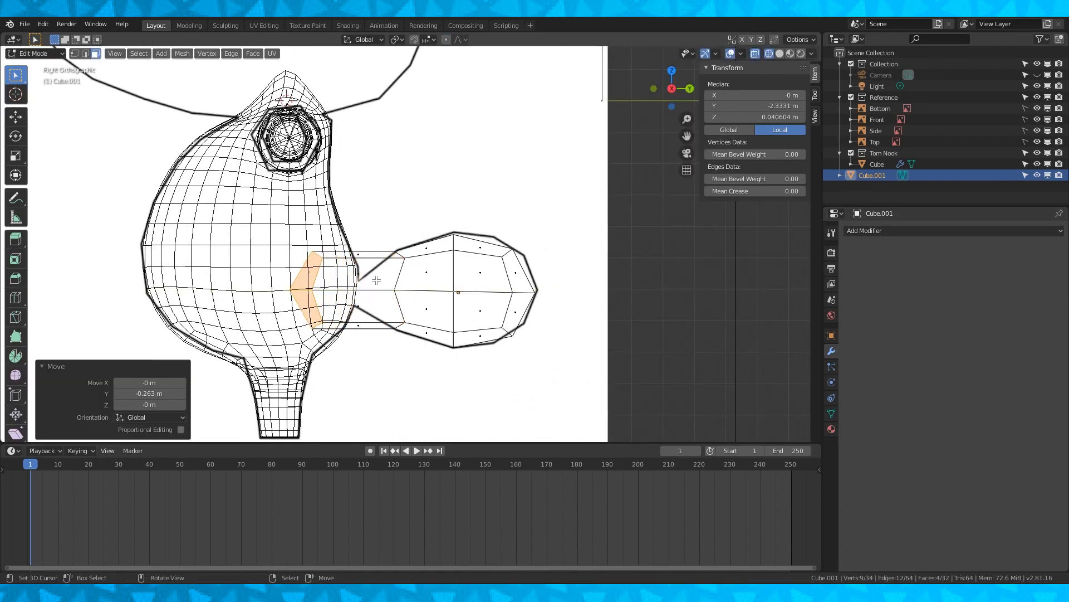
key(s)
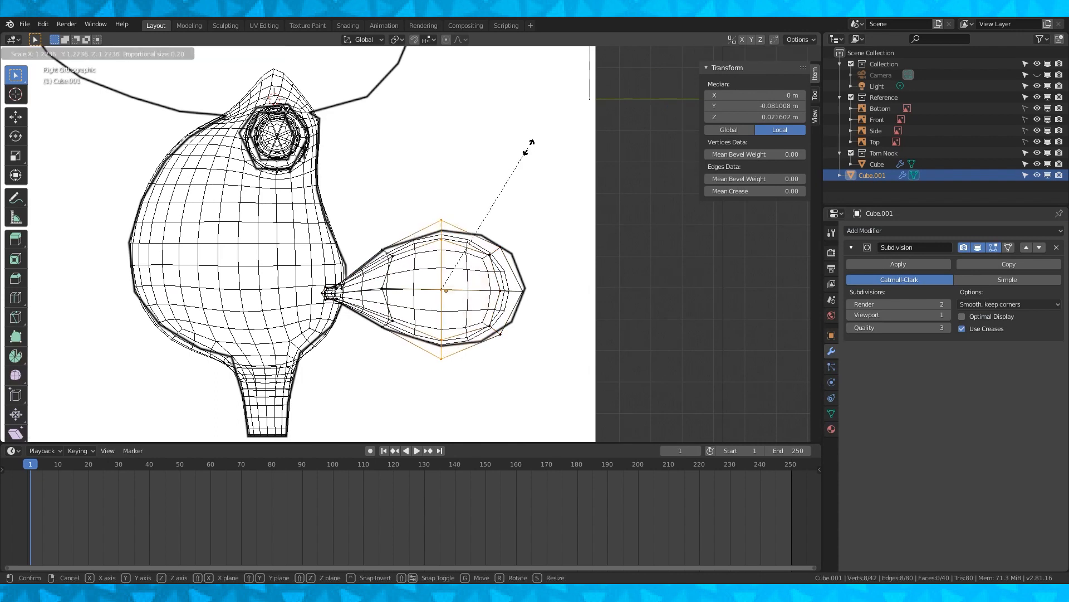
mouse_move(544, 249)
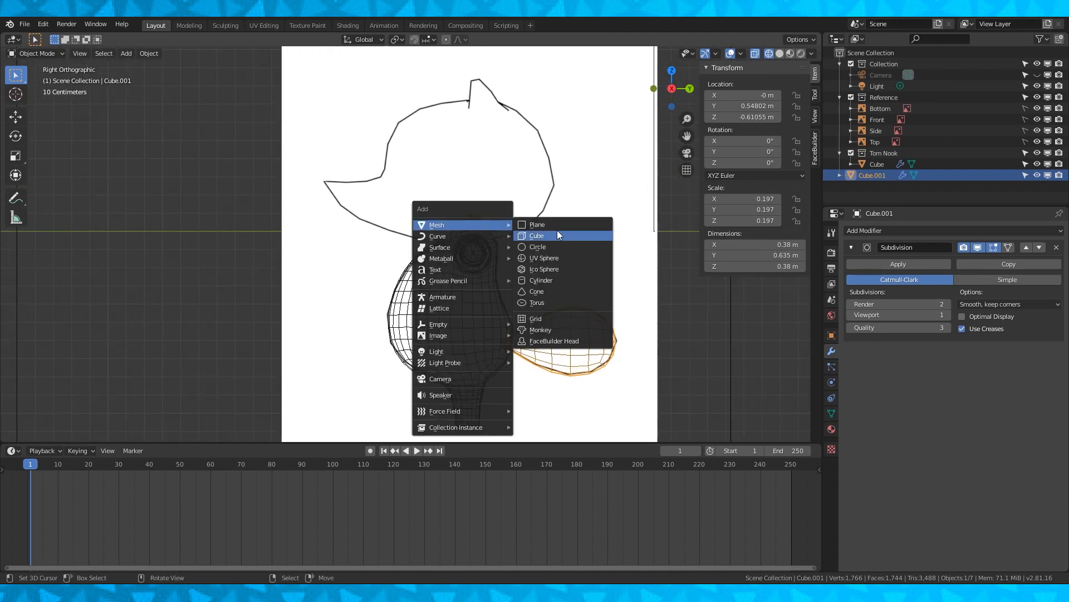
- Add a cube for the head and shape it over the head outline in side and front views
click(537, 235)
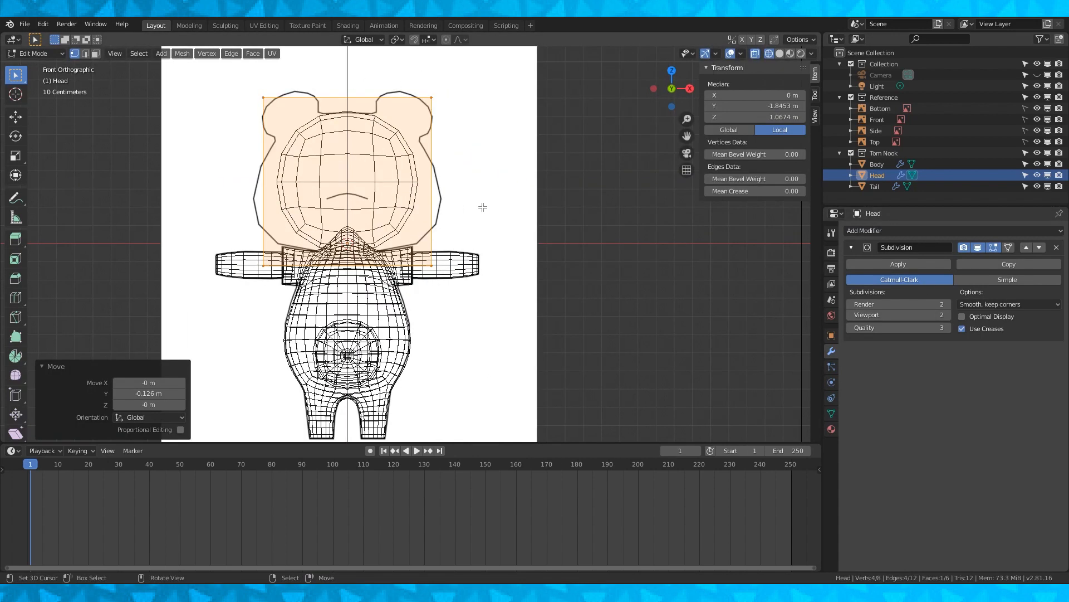
key(s)
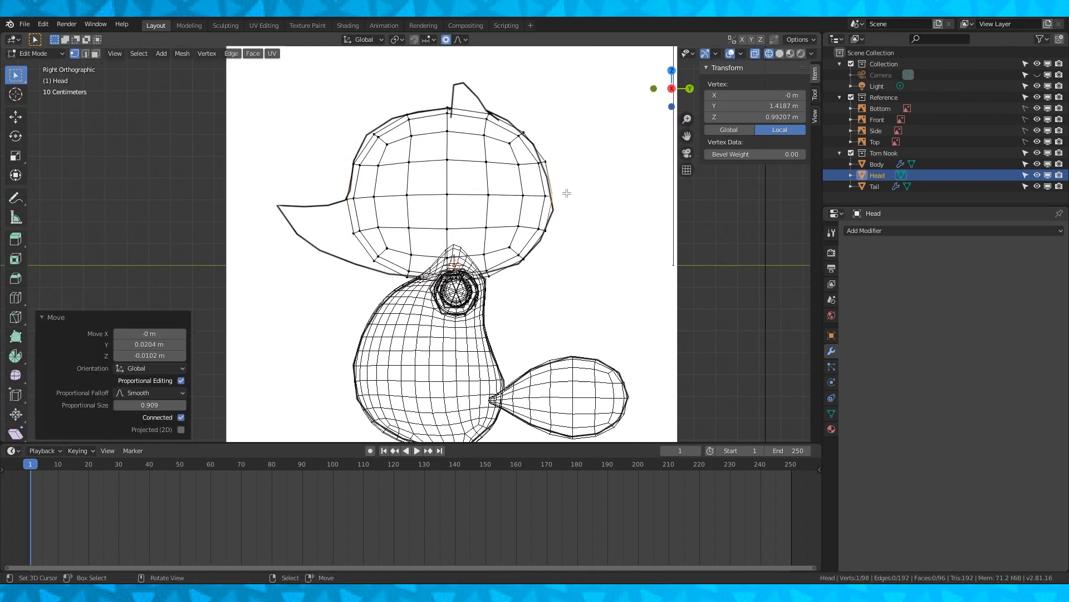
key(g)
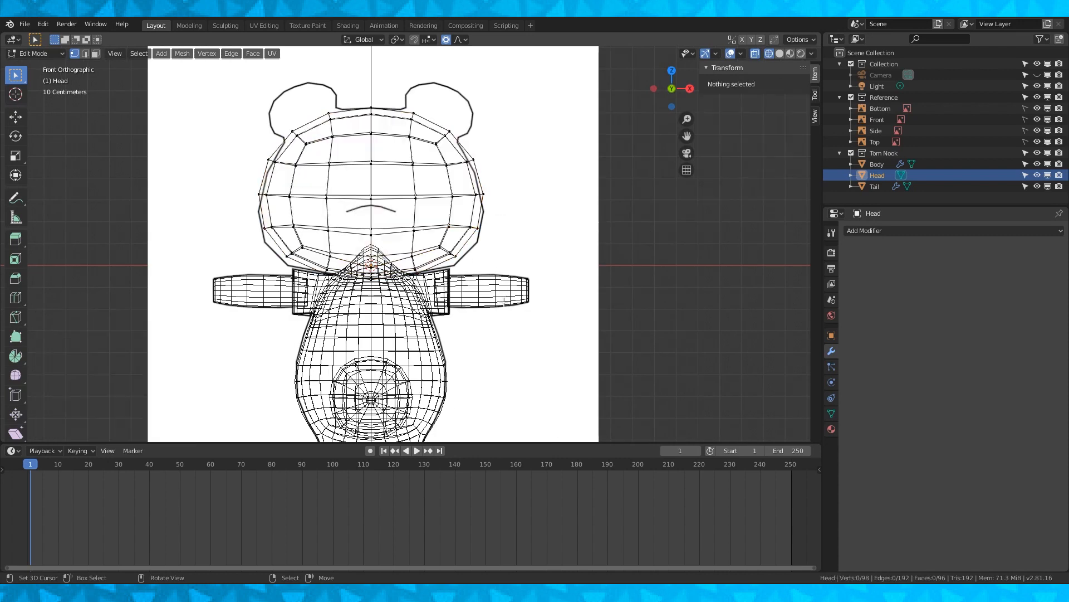
- Delete half the head, then add a clipped Mirror modifier and a Subdivision Surface modifier
key(x)
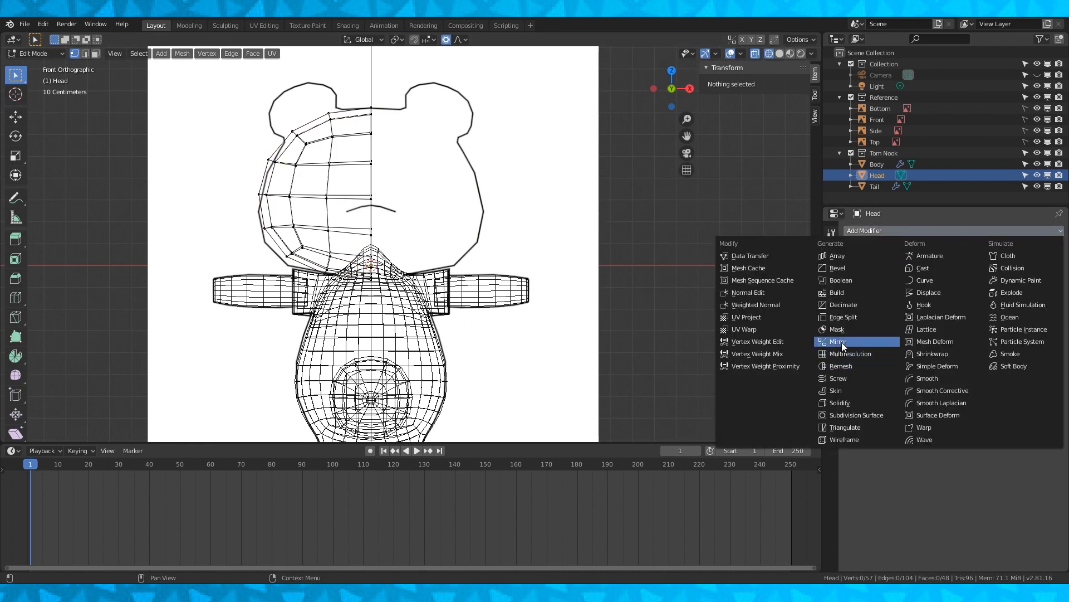
click(838, 341)
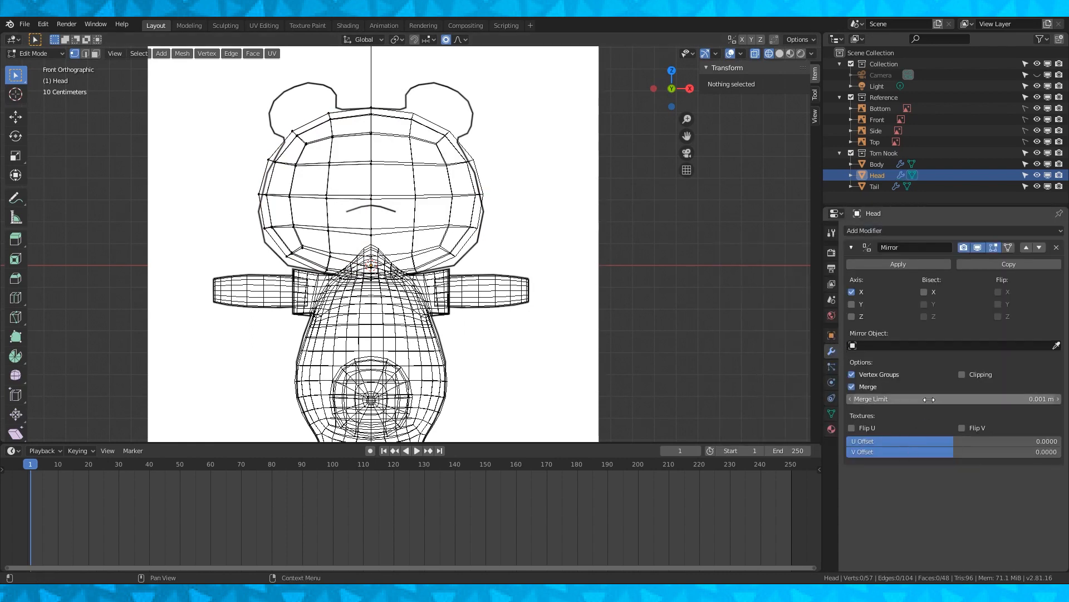
click(886, 230)
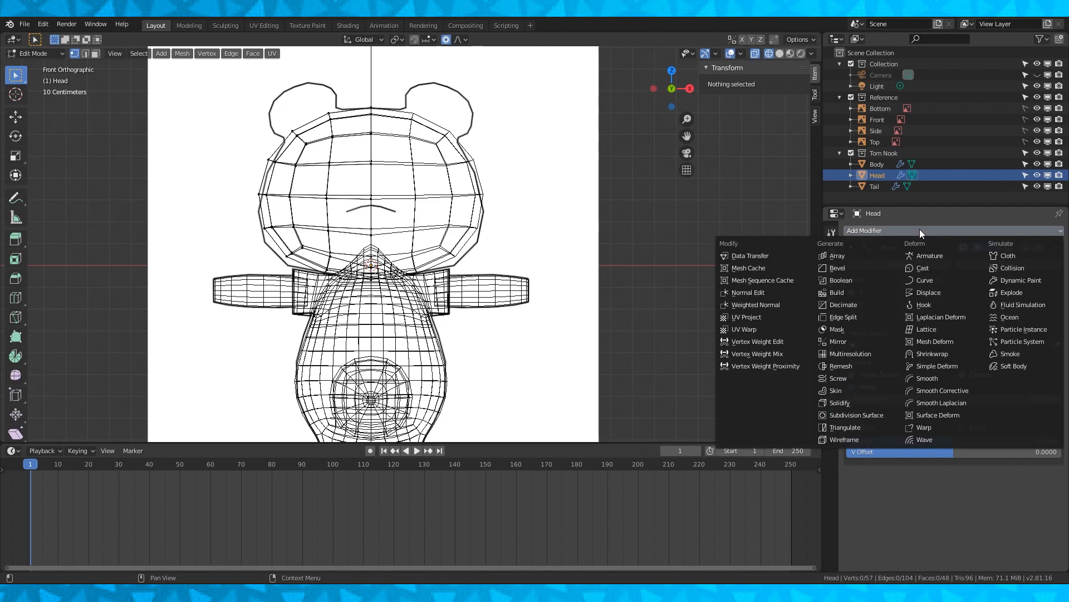
click(836, 341)
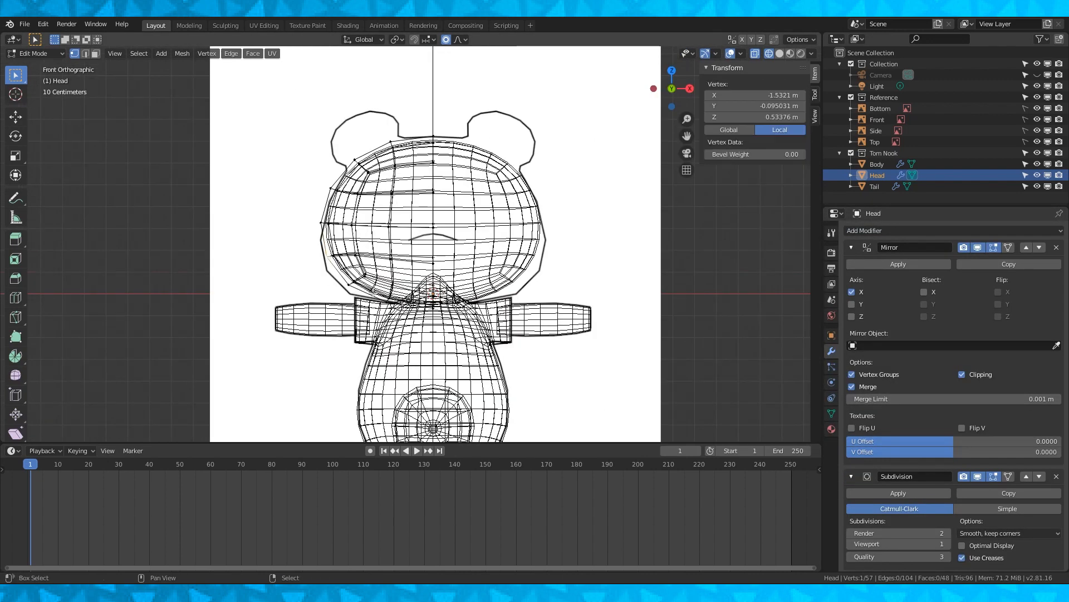
key(g)
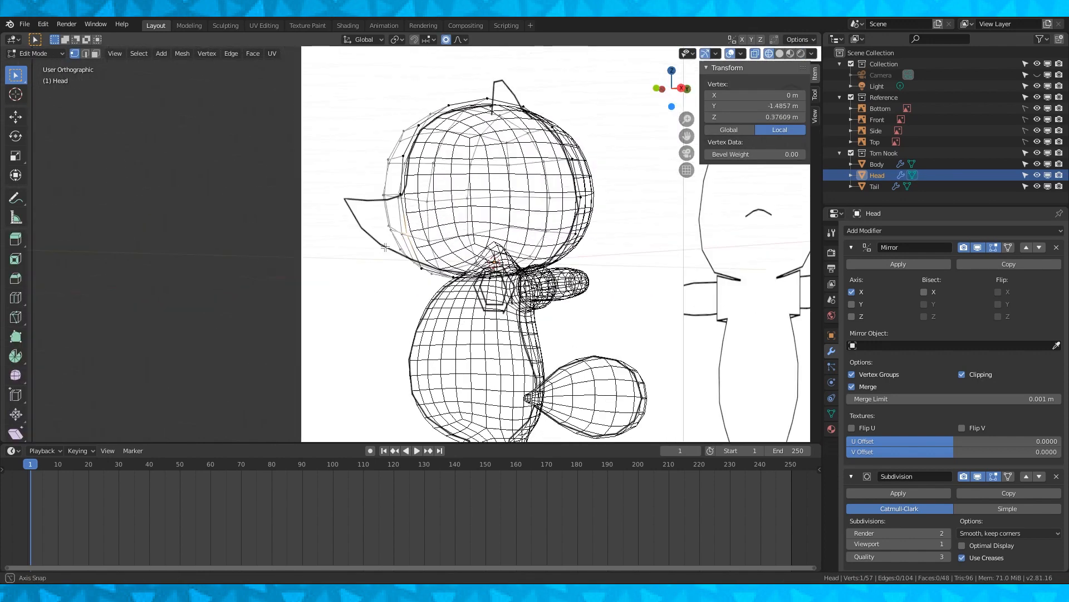
- Add a circle at the head front and delete the unwanted vertices to begin the snout
key(shift+s)
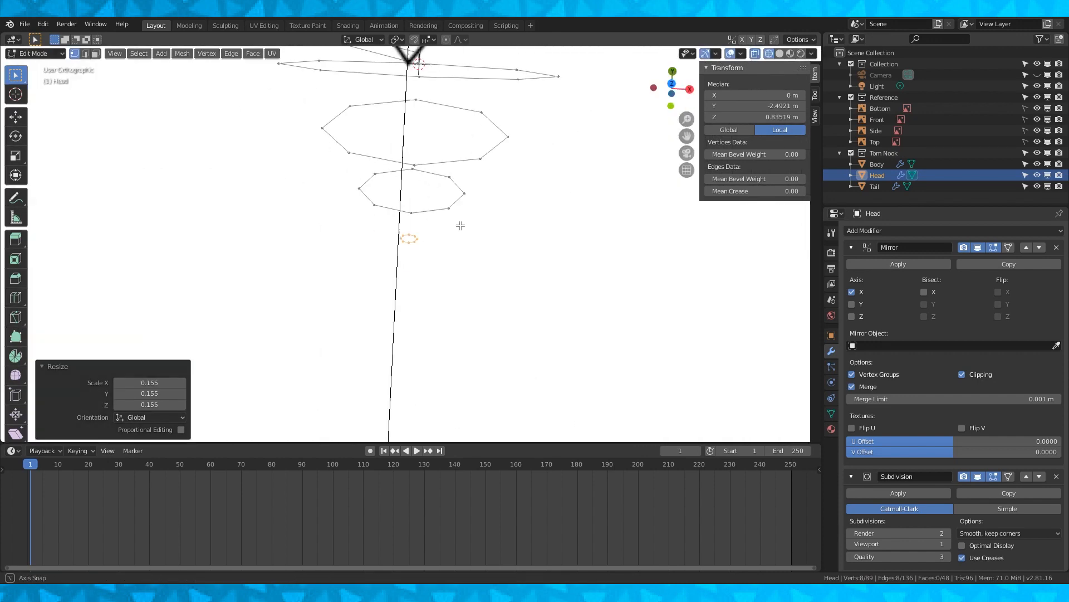
scroll(down, 3)
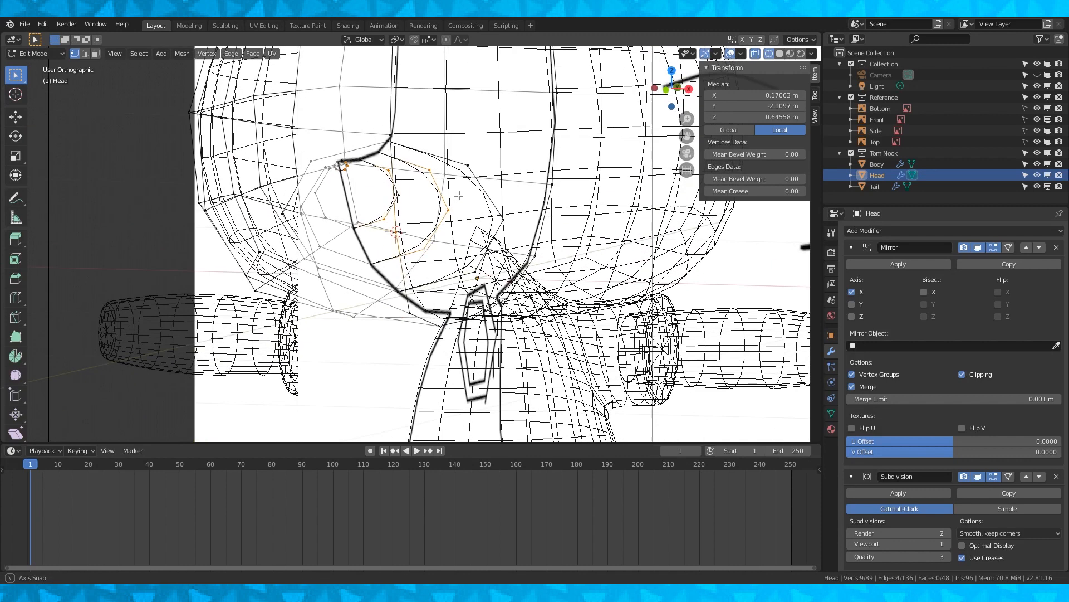
key(x)
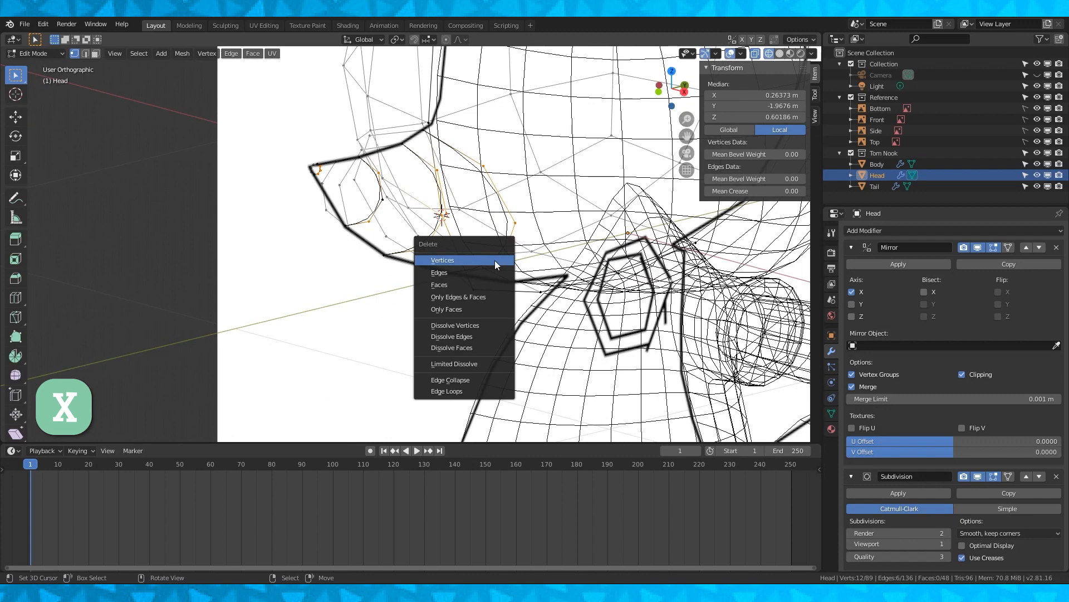
click(442, 260)
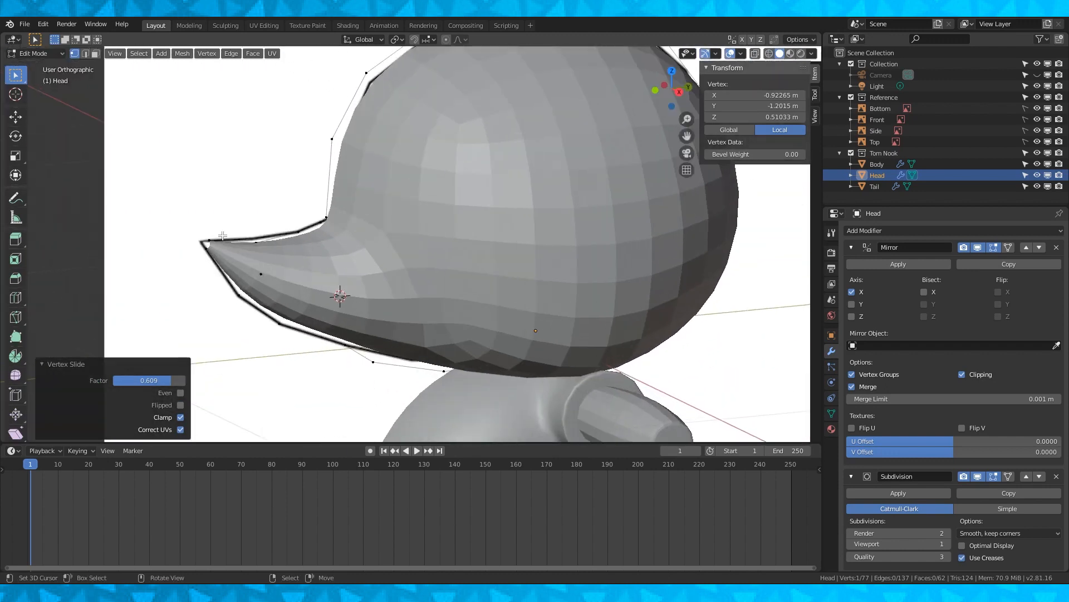
- Move snout vertices with proportional editing to follow the outlines, checking the result in Object Mode
click(769, 53)
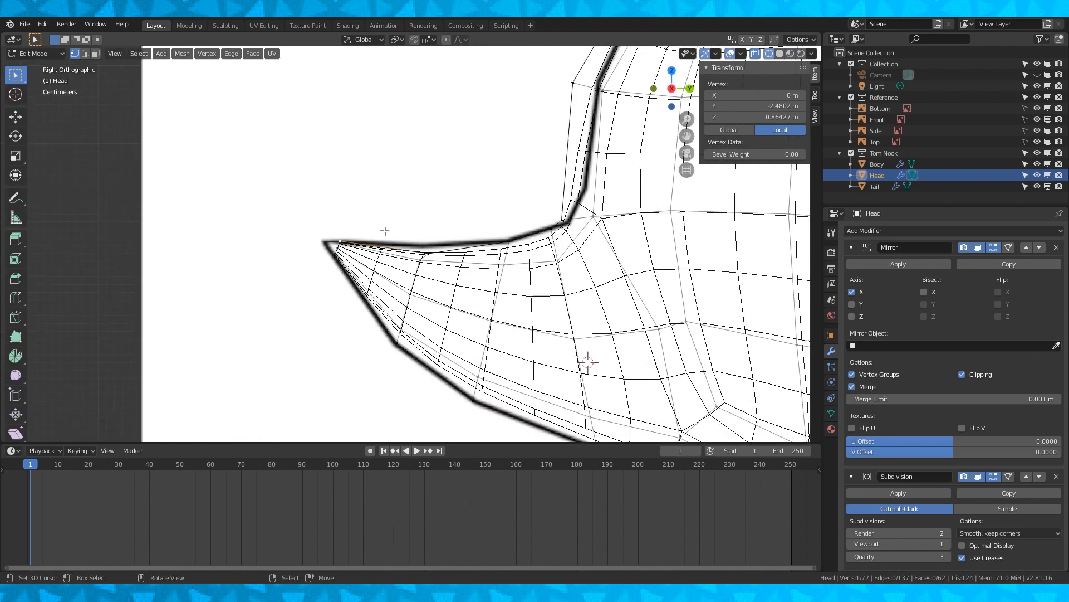
drag(384, 231, 425, 225)
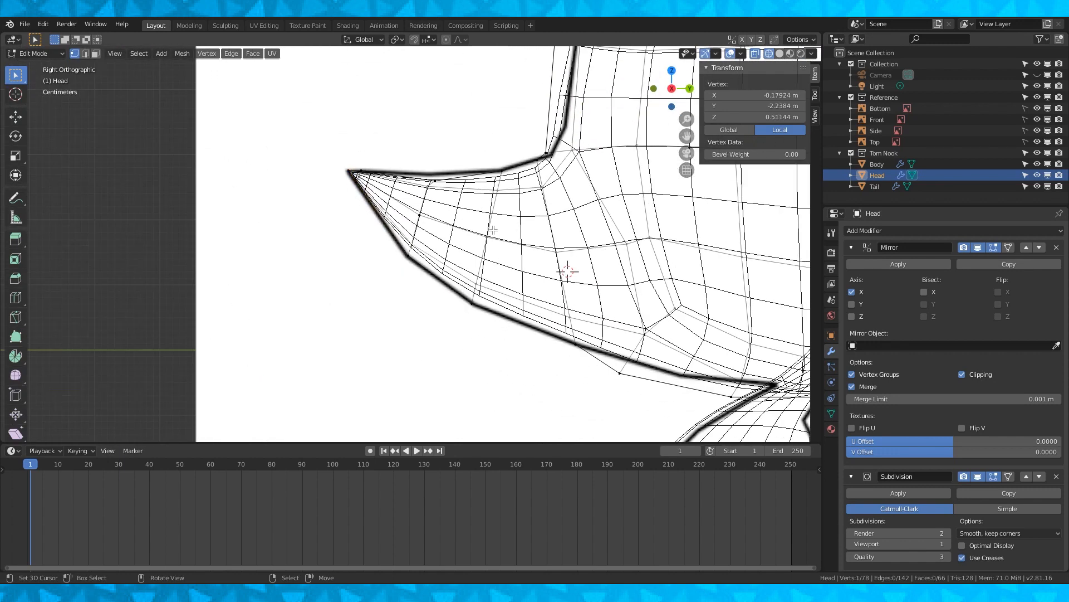
key(g)
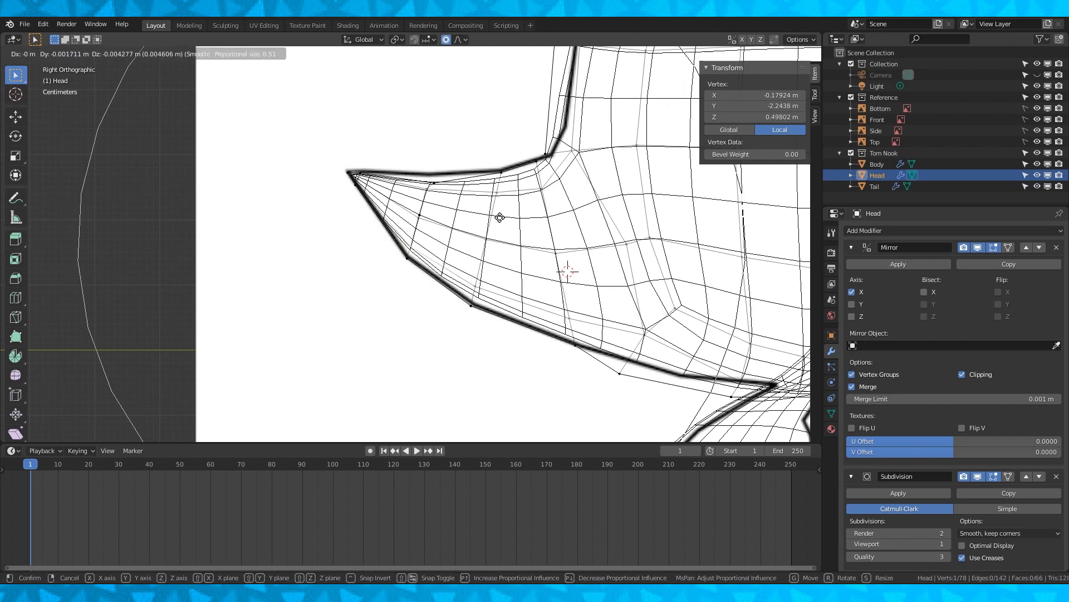
mouse_move(494, 225)
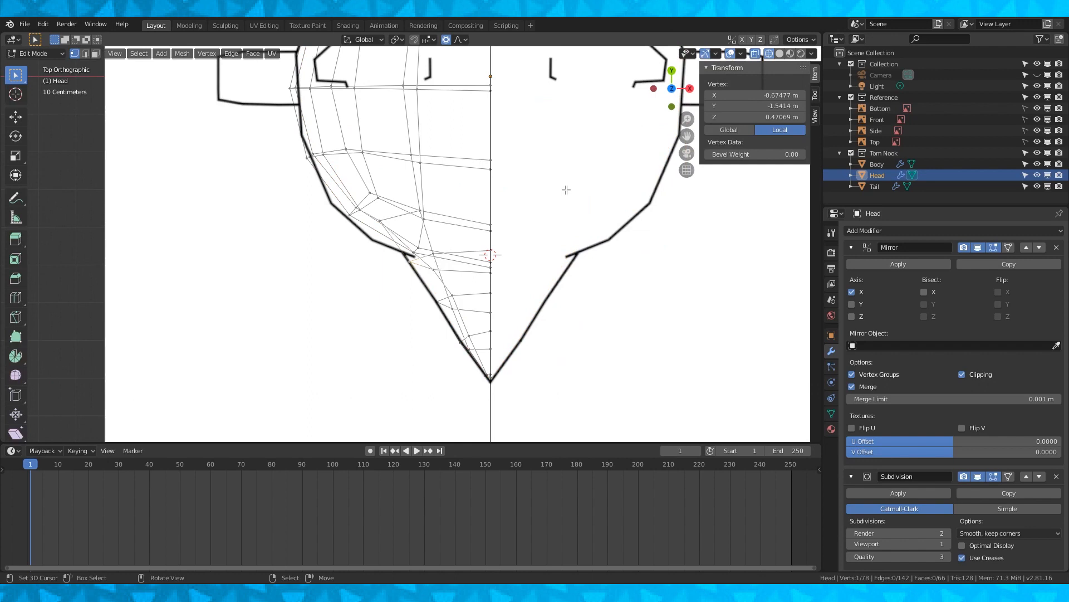
key(Tab)
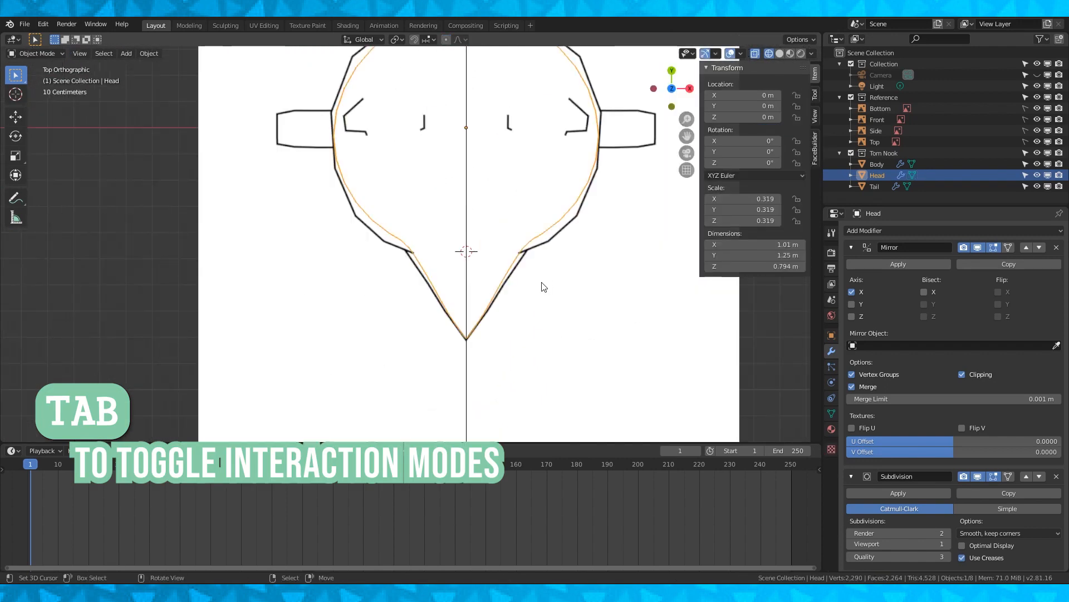
key(Tab)
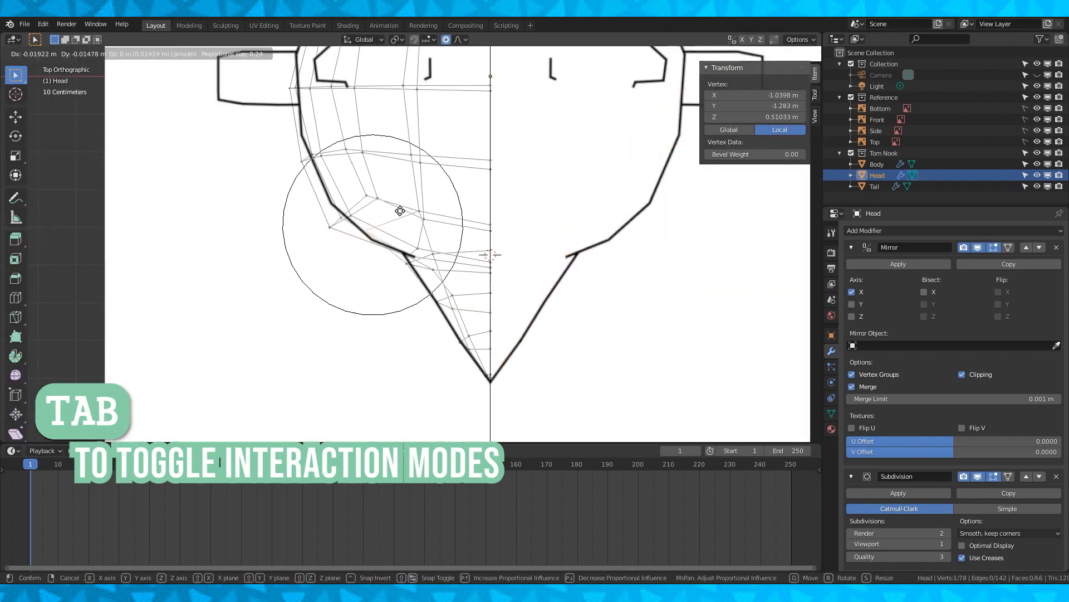
key(Tab)
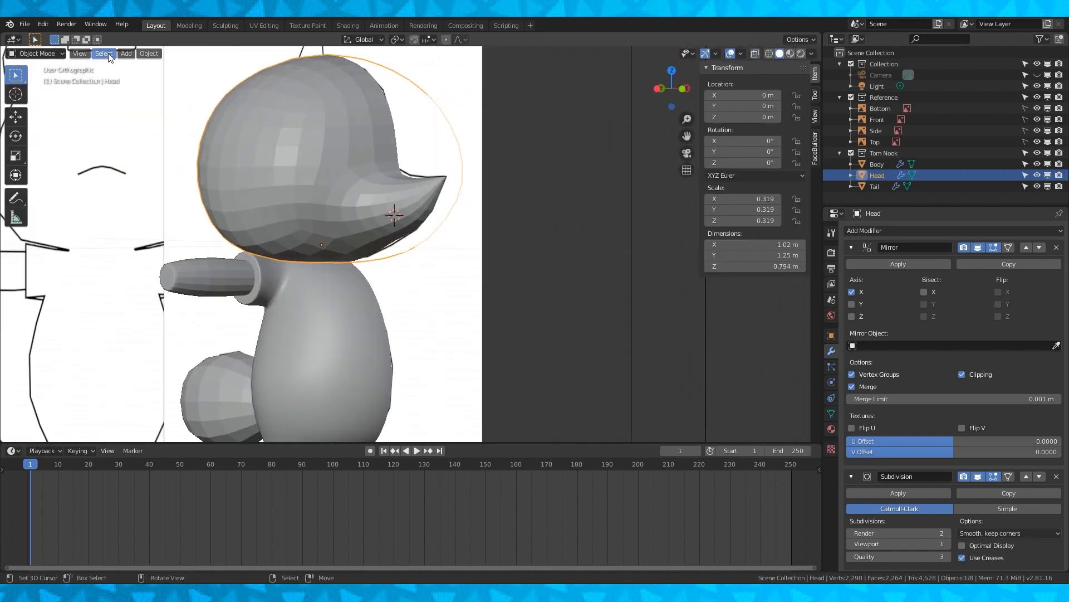
click(254, 53)
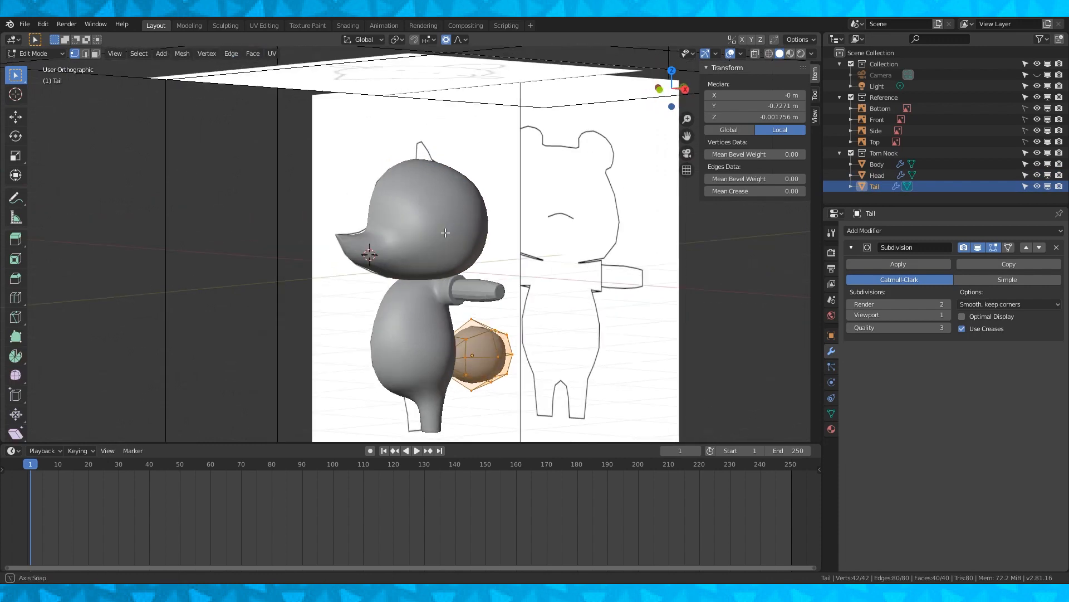
- Select the Head and delete its top vertices to open a hole for the ear
click(877, 174)
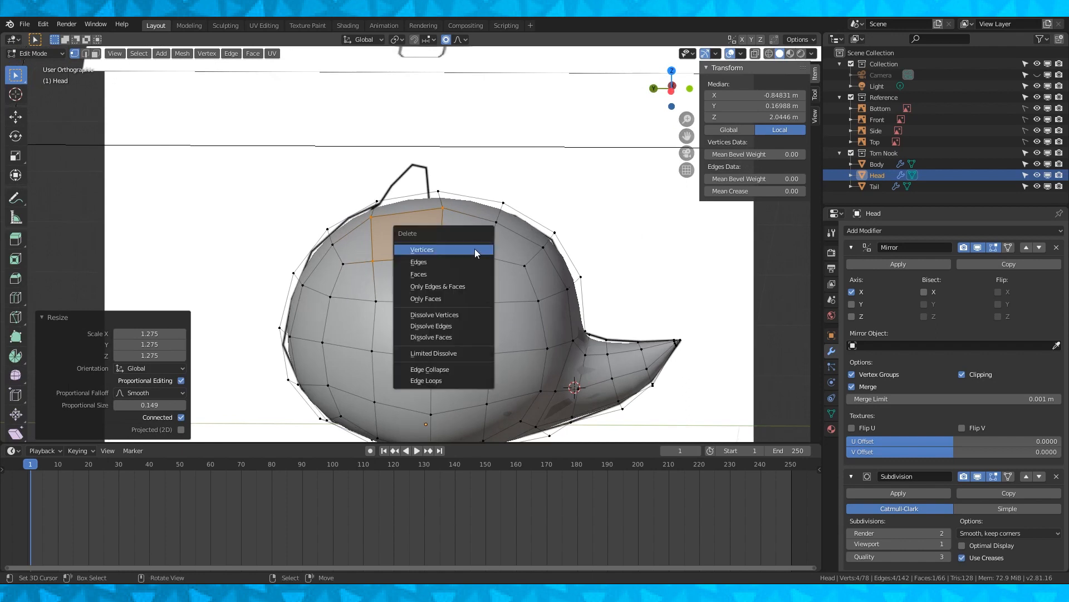
click(422, 249)
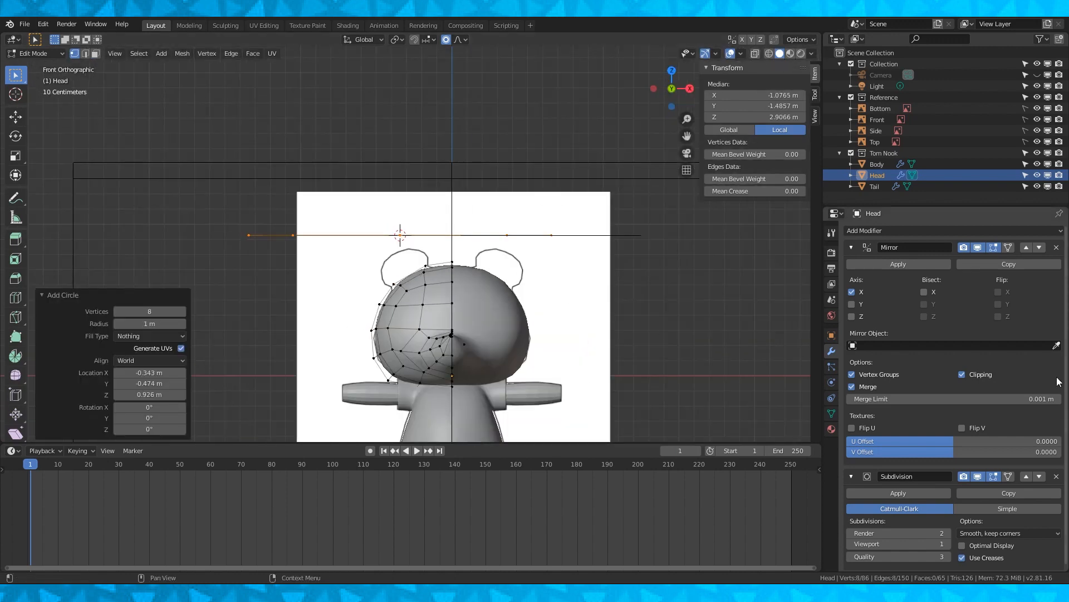
- Turn off mirror clipping, then duplicate, scale and rotate the circle's vertices into a flat ear outline
click(962, 374)
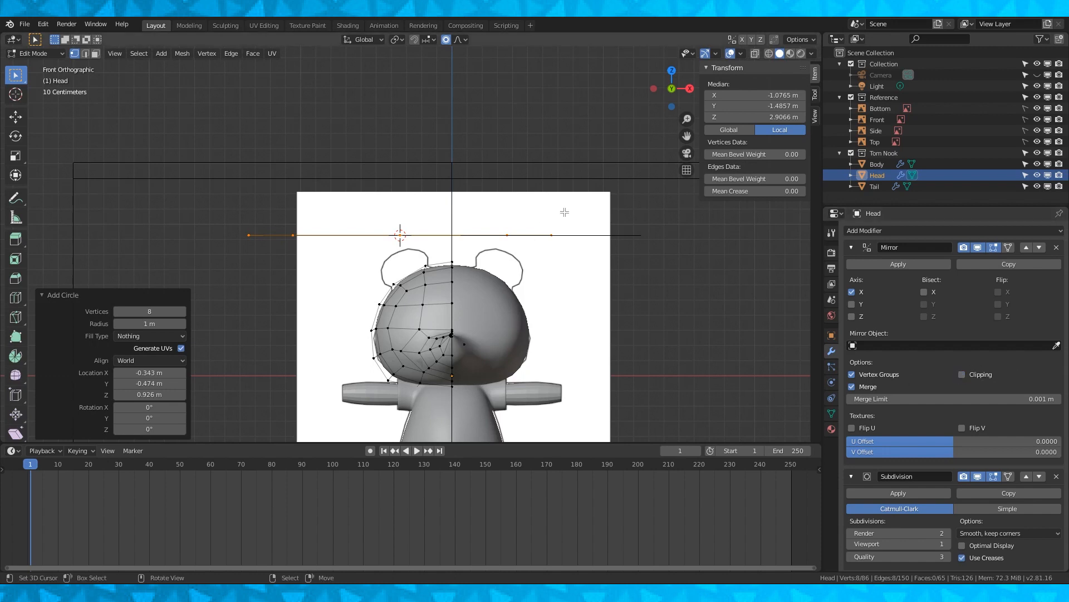
key(s)
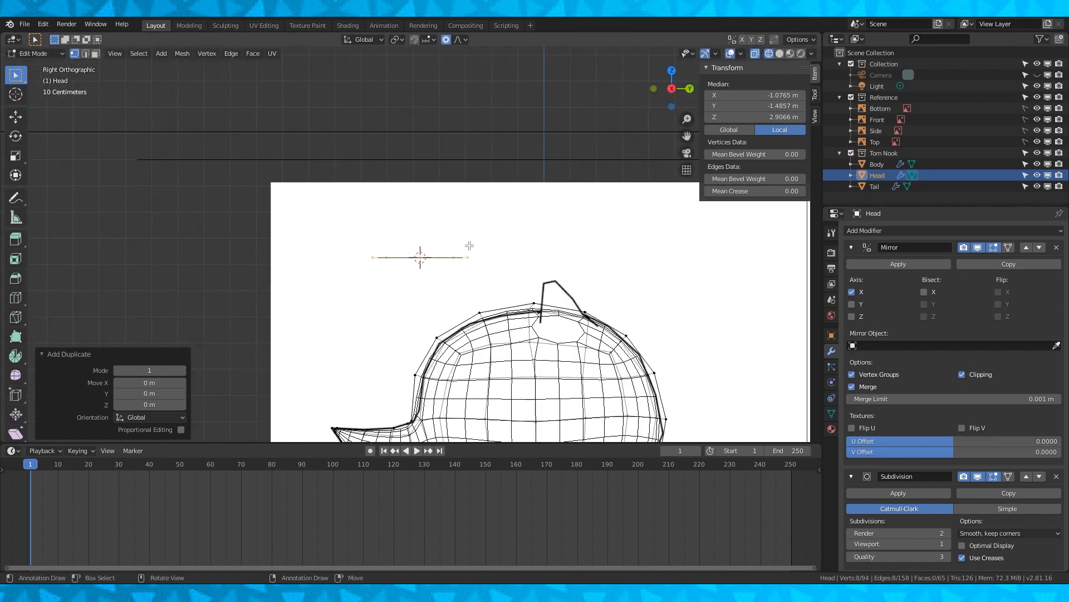
key(r)
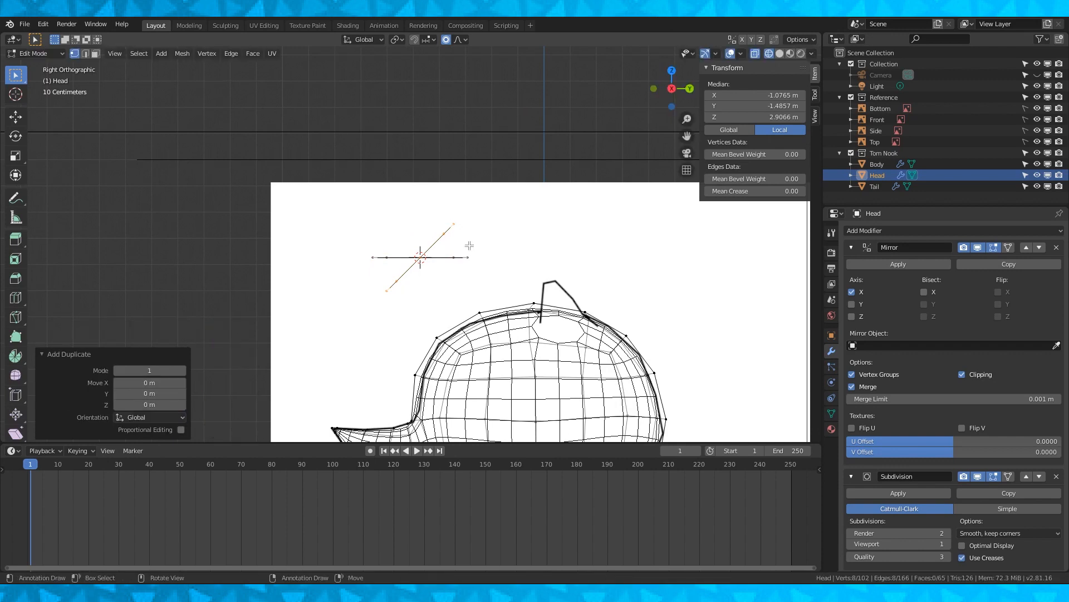
key(r)
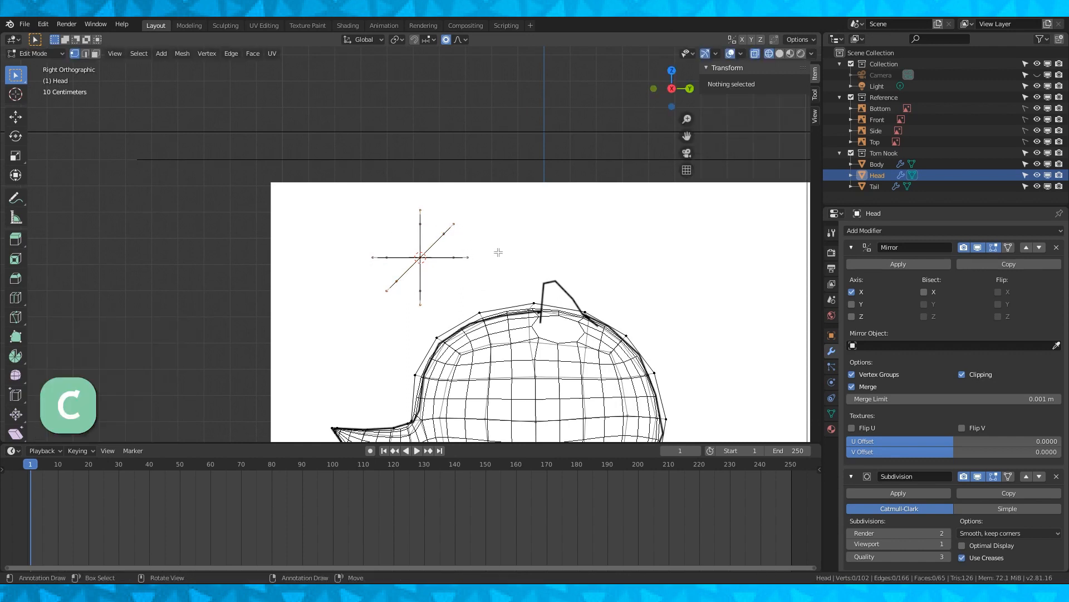
click(399, 271)
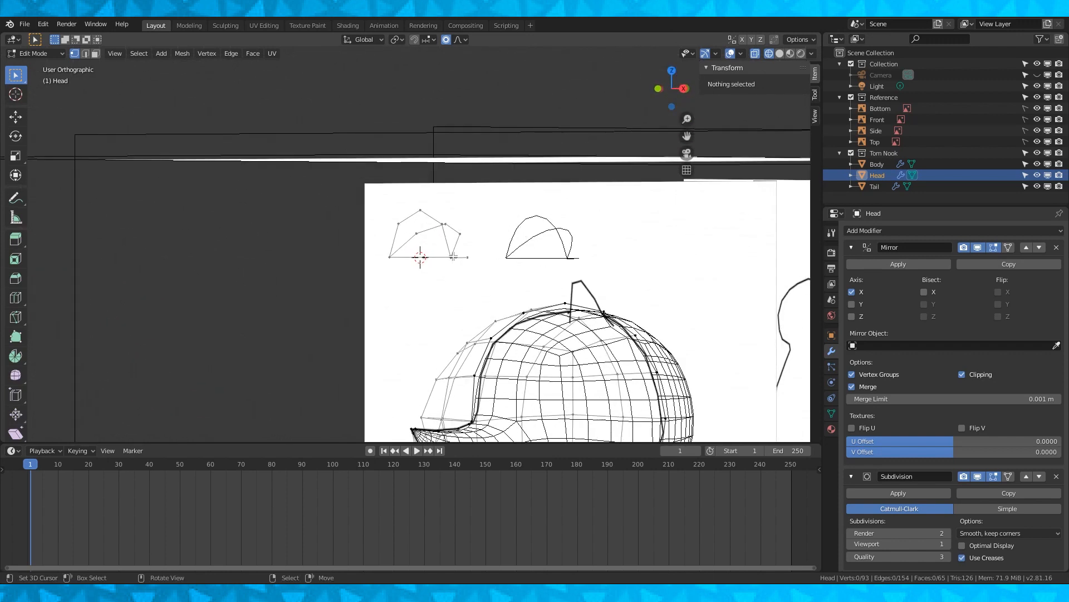
- Select the linked ear outline, extrude it into a thicker shape and fill the open edge
click(445, 234)
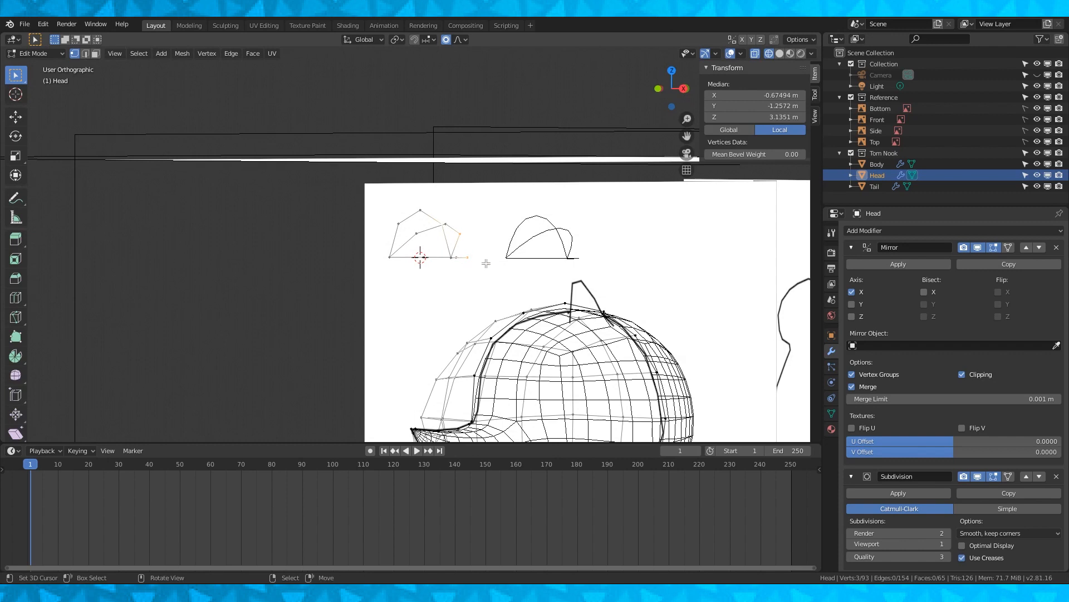
key(ctrl+l)
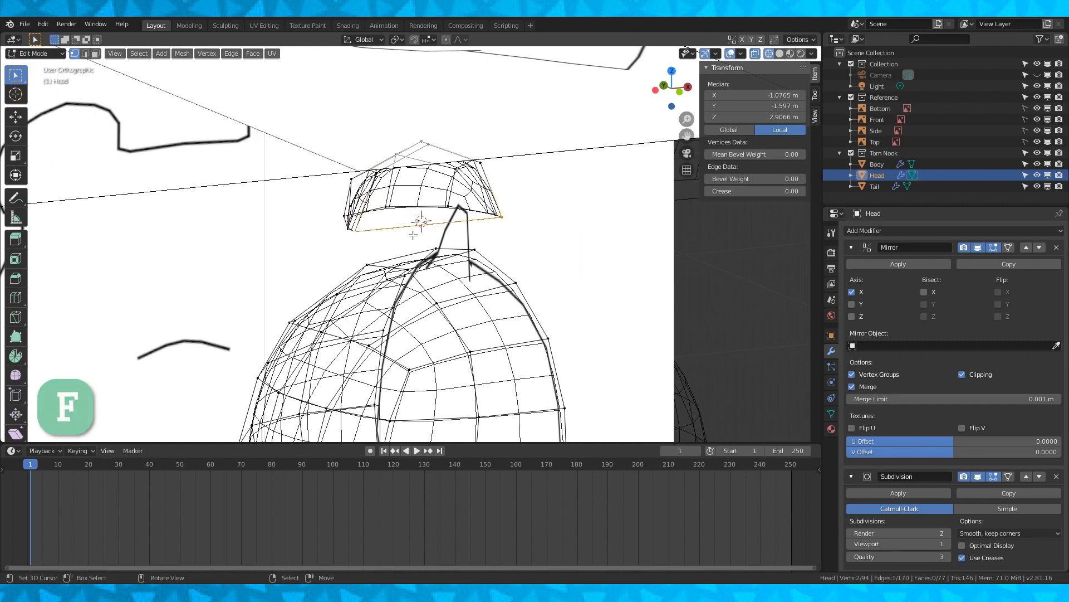
mouse_move(449, 239)
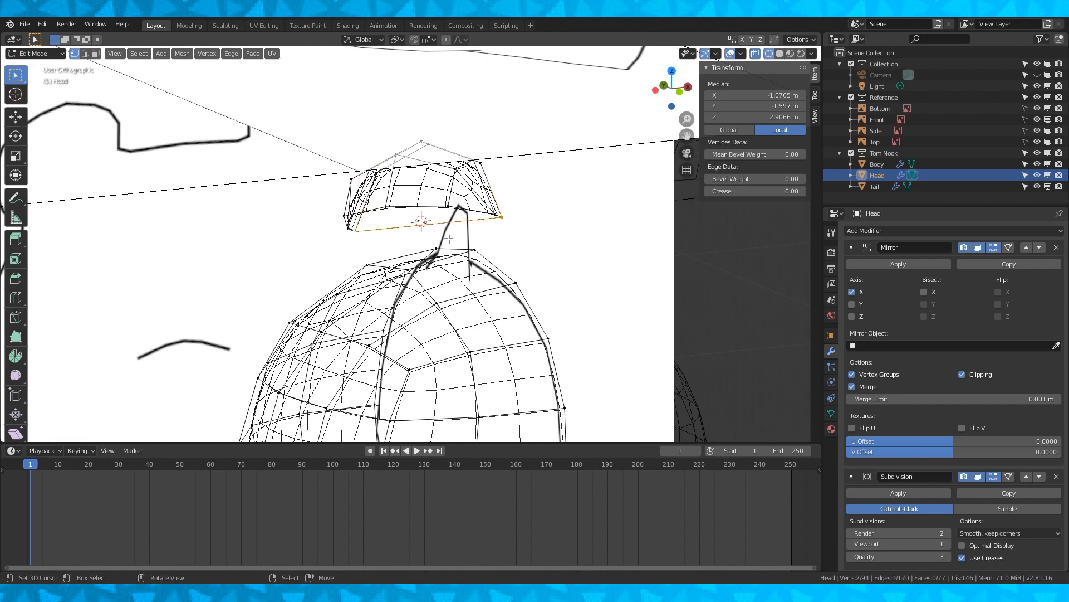
key(f3)
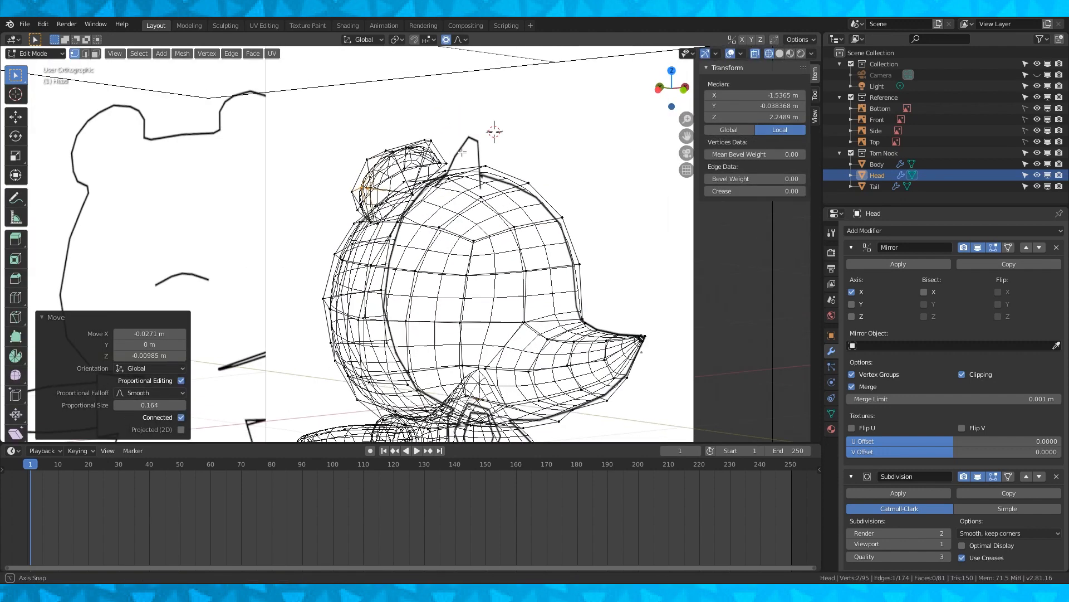
- Adjust the ear vertices in front view, then view the finished smoothed head in Object Mode
click(768, 54)
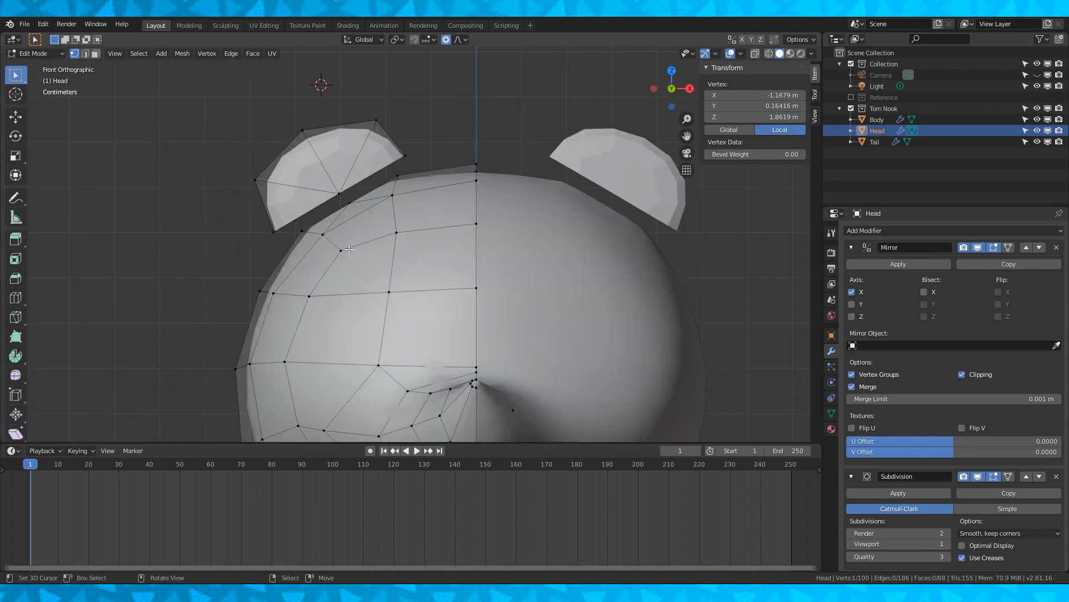
key(g)
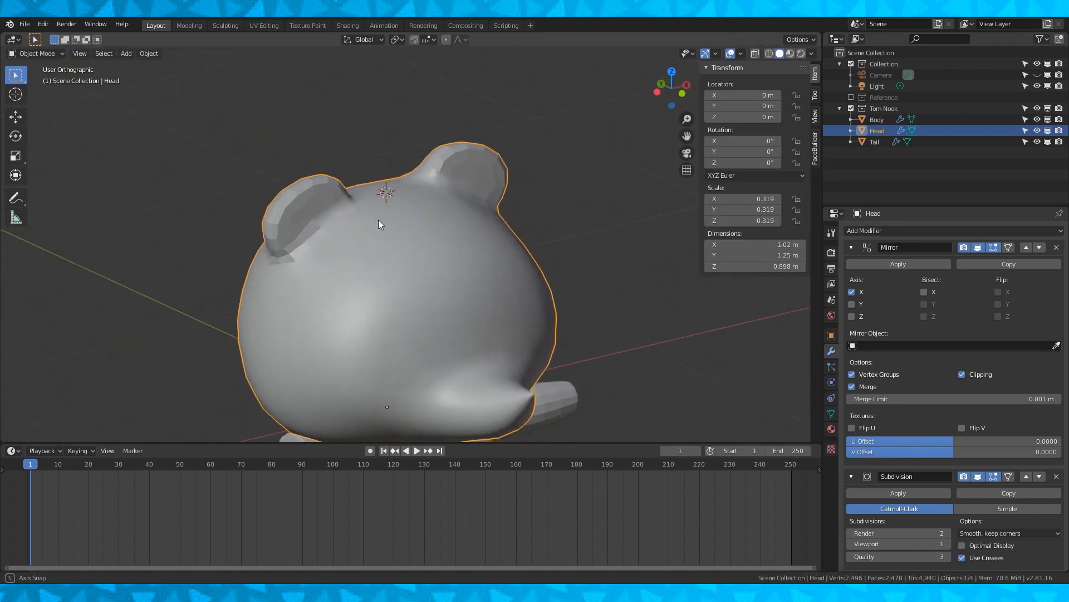
- Add a plane, tilt it 42.3° on X, scale it to 1.497, and place it above the character
click(252, 53)
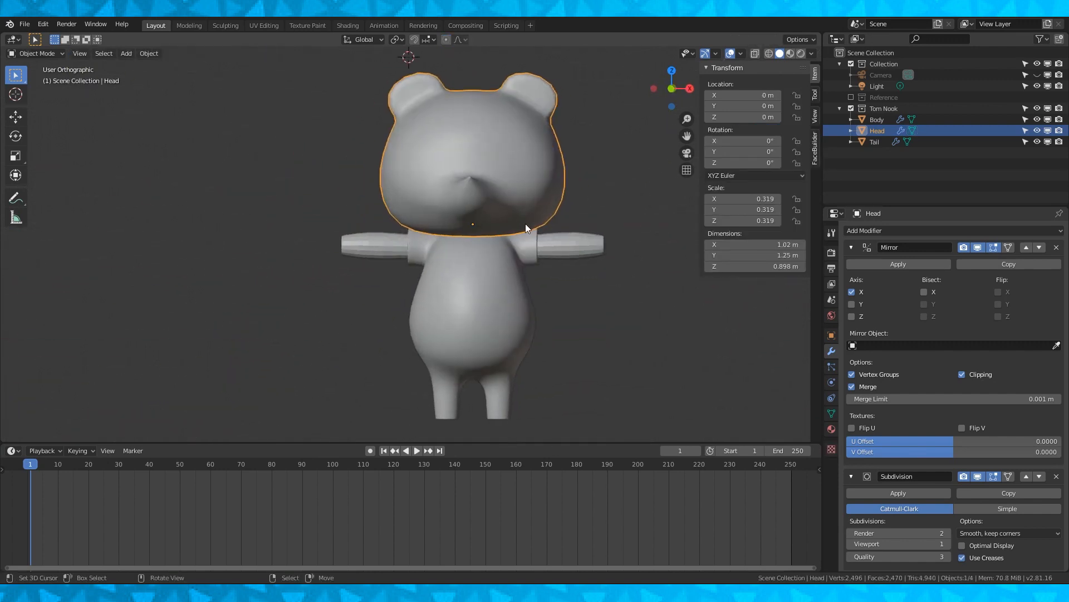
click(253, 53)
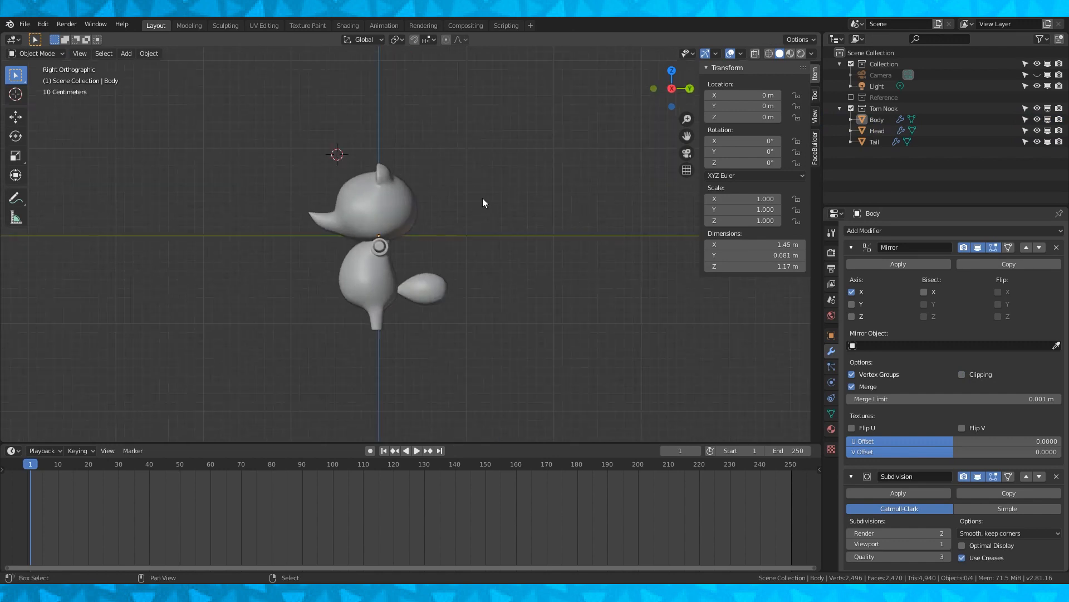
scroll(down, 3)
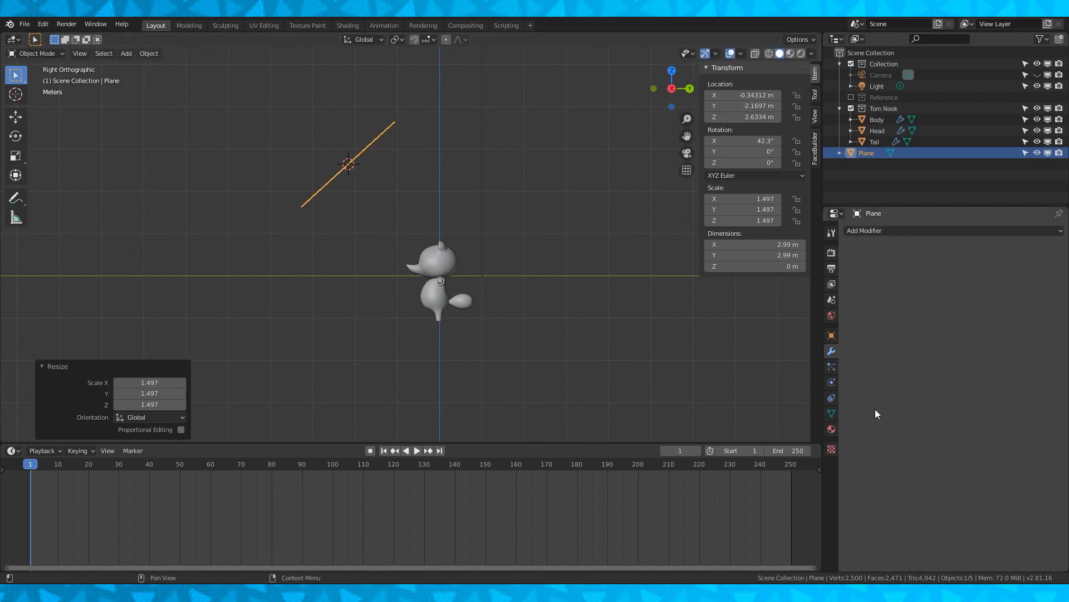
- Name the plane 'Light', give it a new Transparent BSDF material, and switch the timeline editor type
click(832, 429)
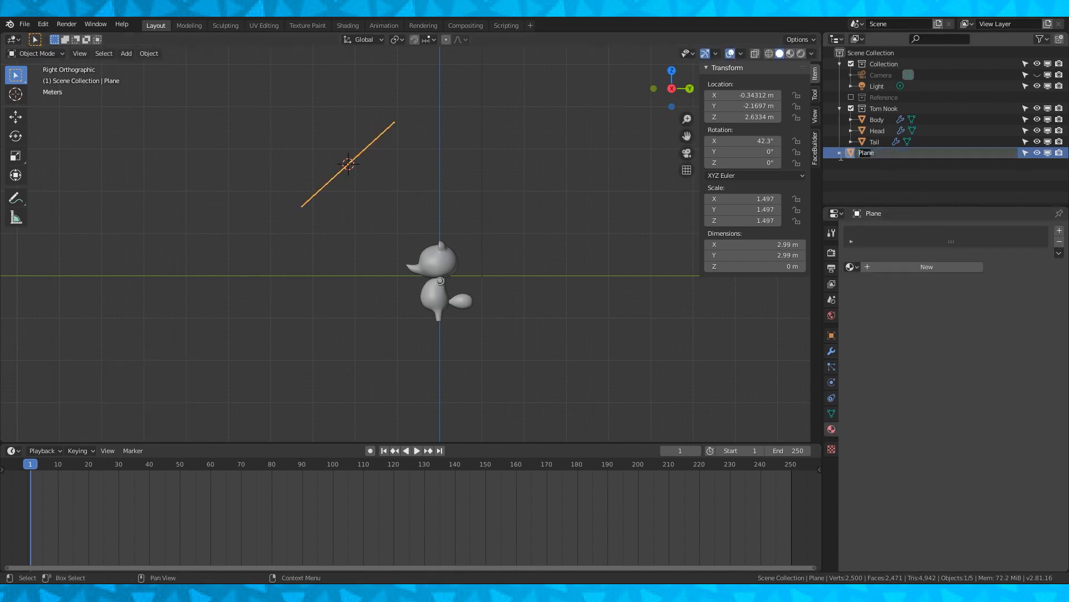
double_click(865, 152)
text(Light)
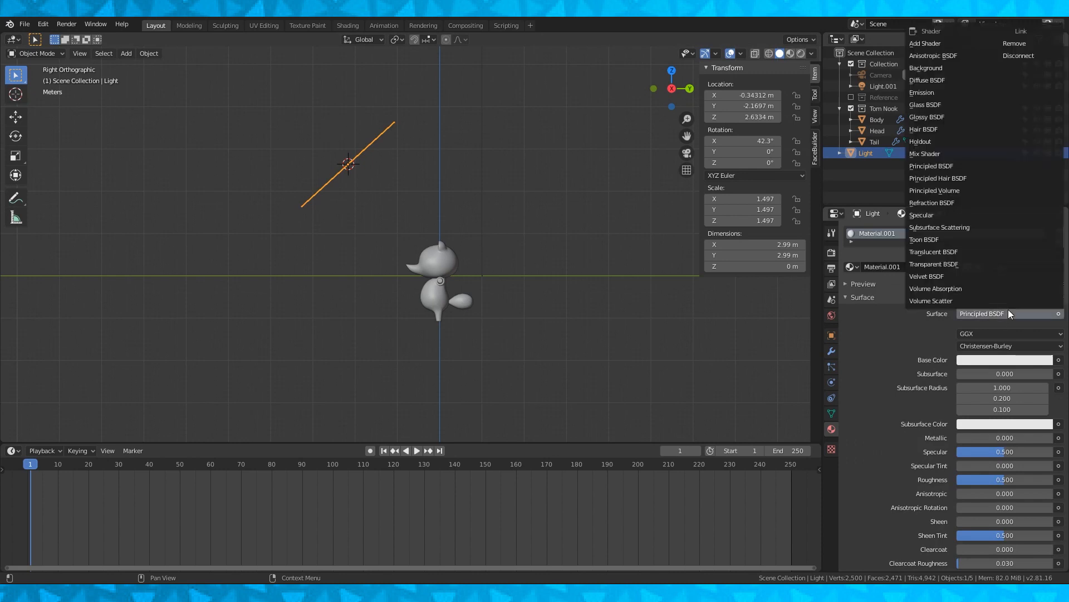
click(933, 264)
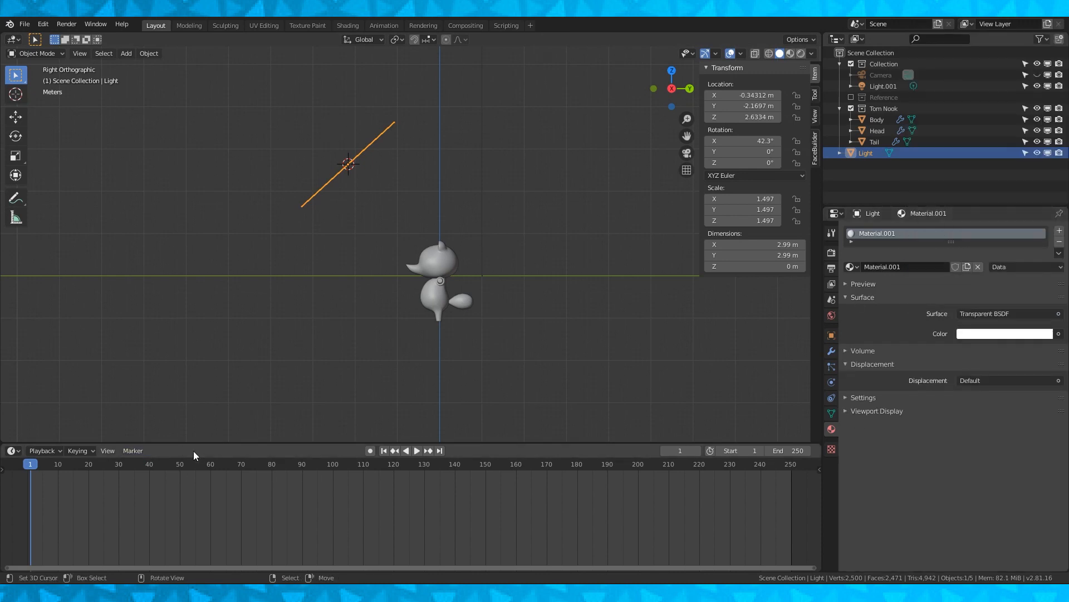
click(12, 349)
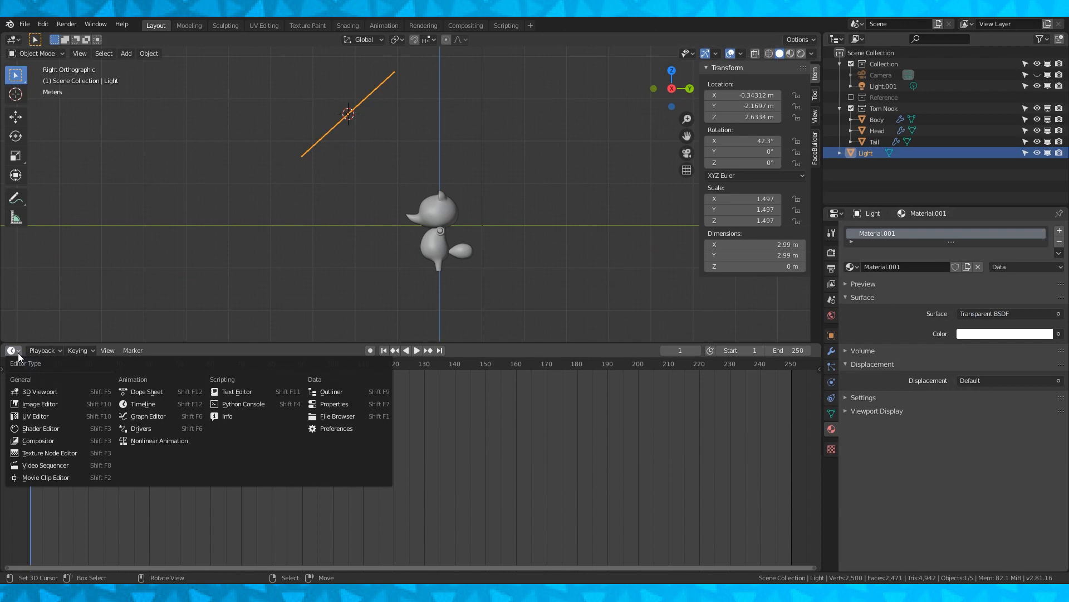
- In the Shader Editor, mix Transparent and Emission shaders, with a mapped Image Texture driving Fac
click(41, 428)
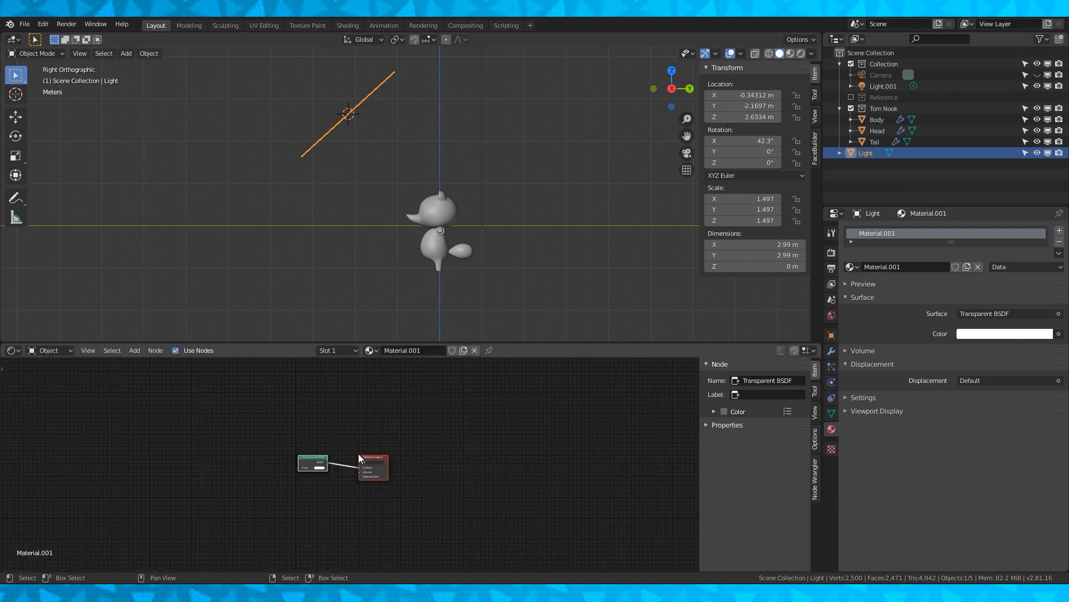
key(shift+a)
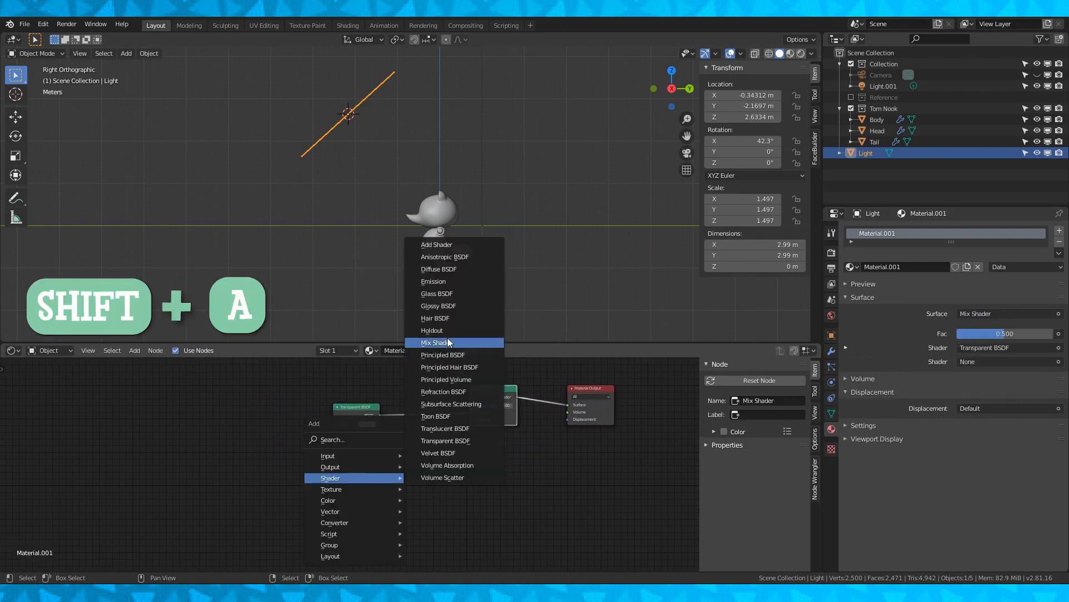
click(434, 280)
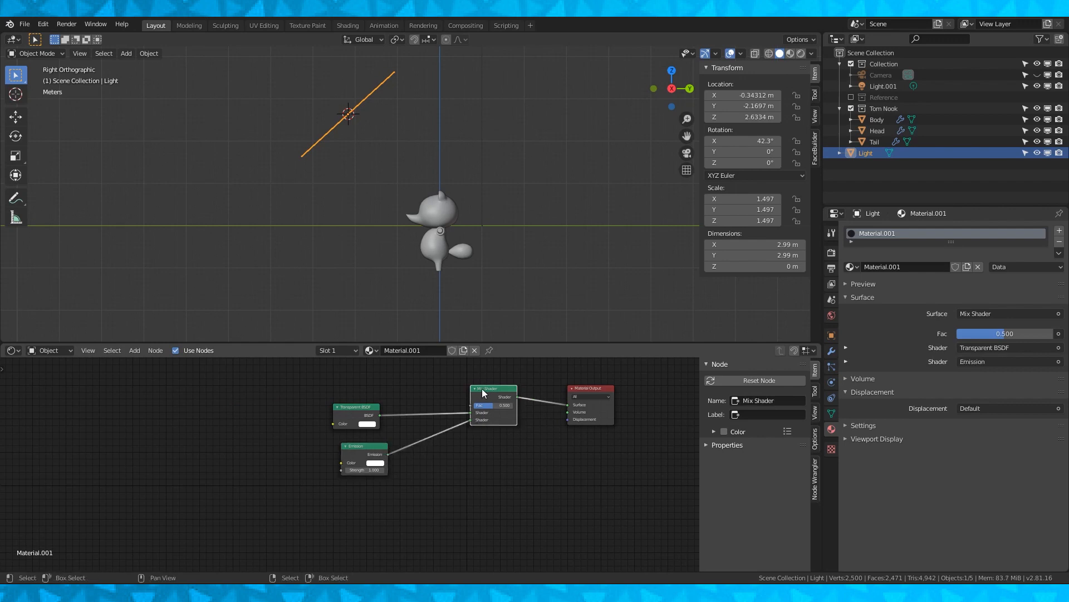
key(ctrl+t)
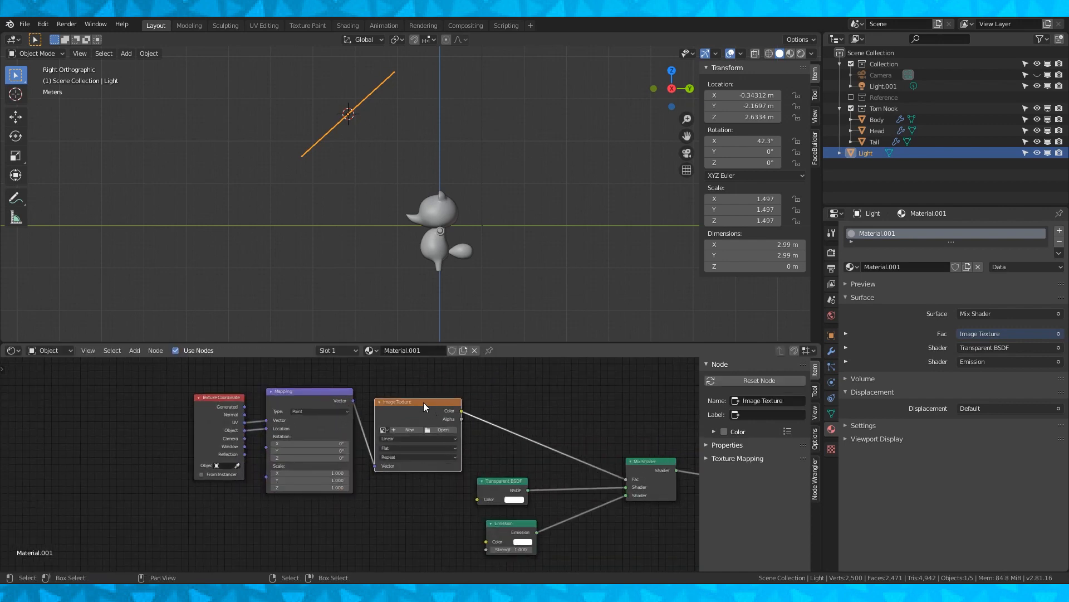
key(shift+s)
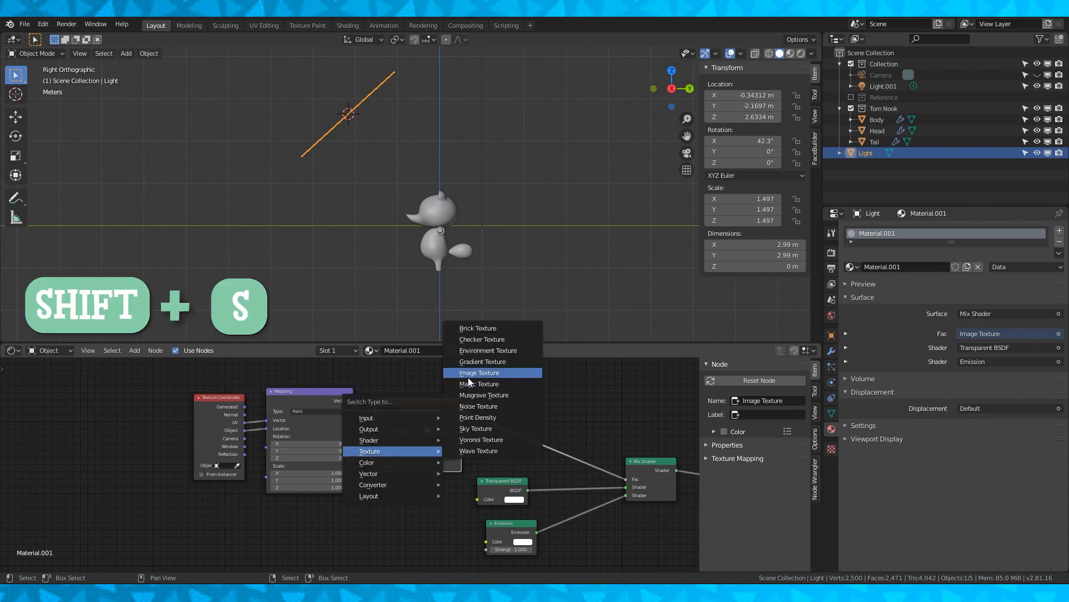
- Switch the texture to a quadratic-sphere Gradient, brighten the emission, and reposition the light plane
click(481, 362)
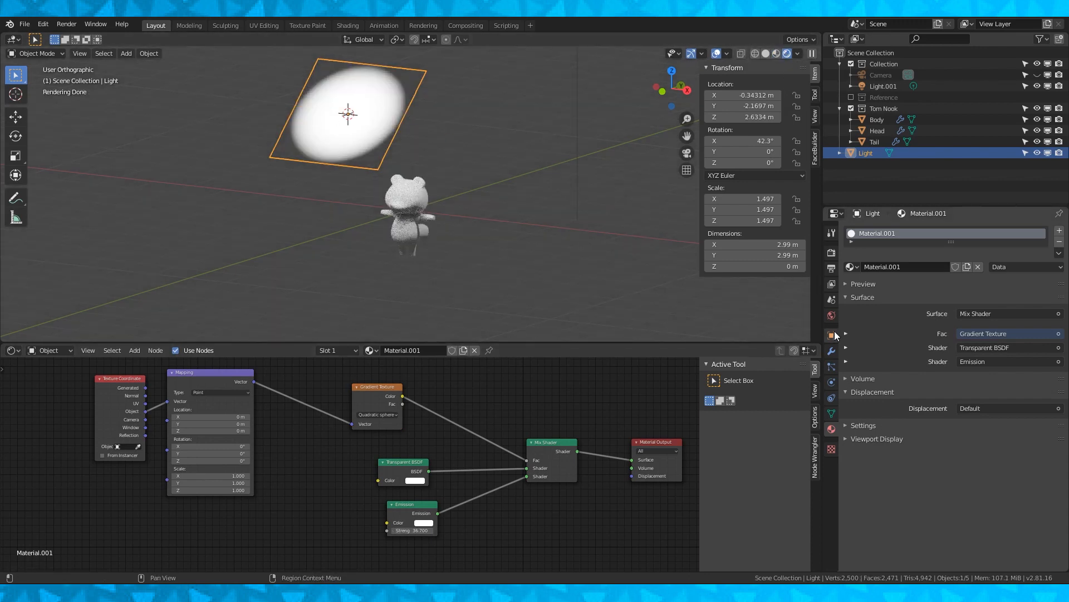
click(831, 334)
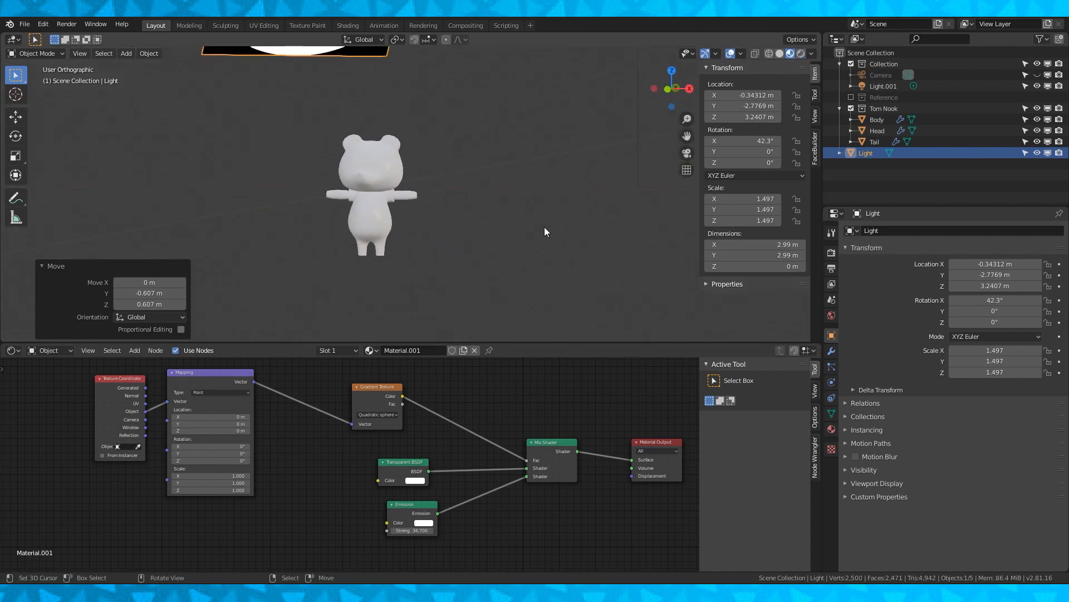
click(24, 25)
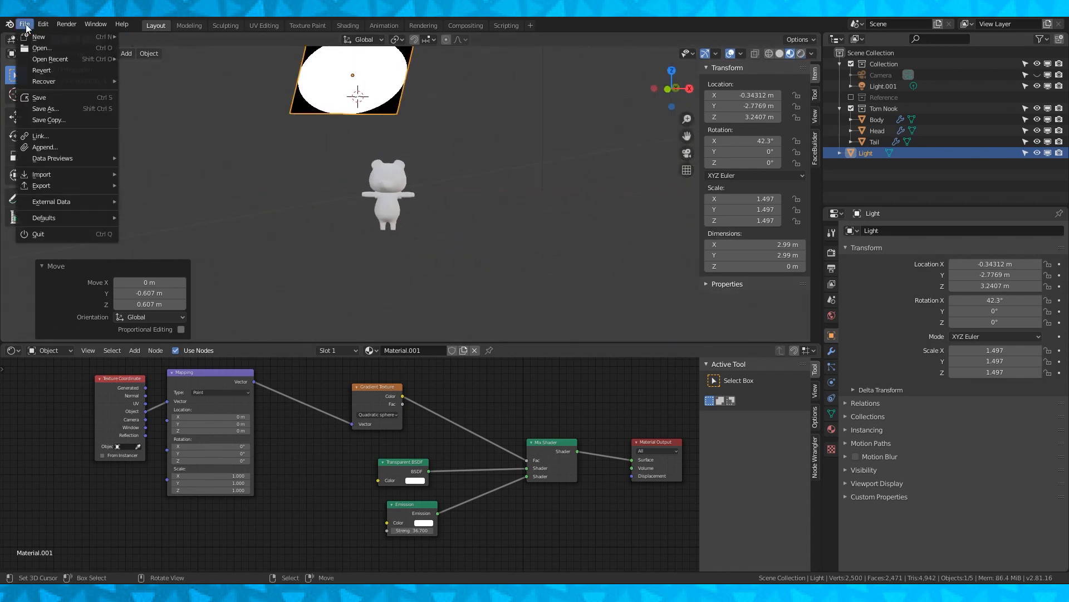